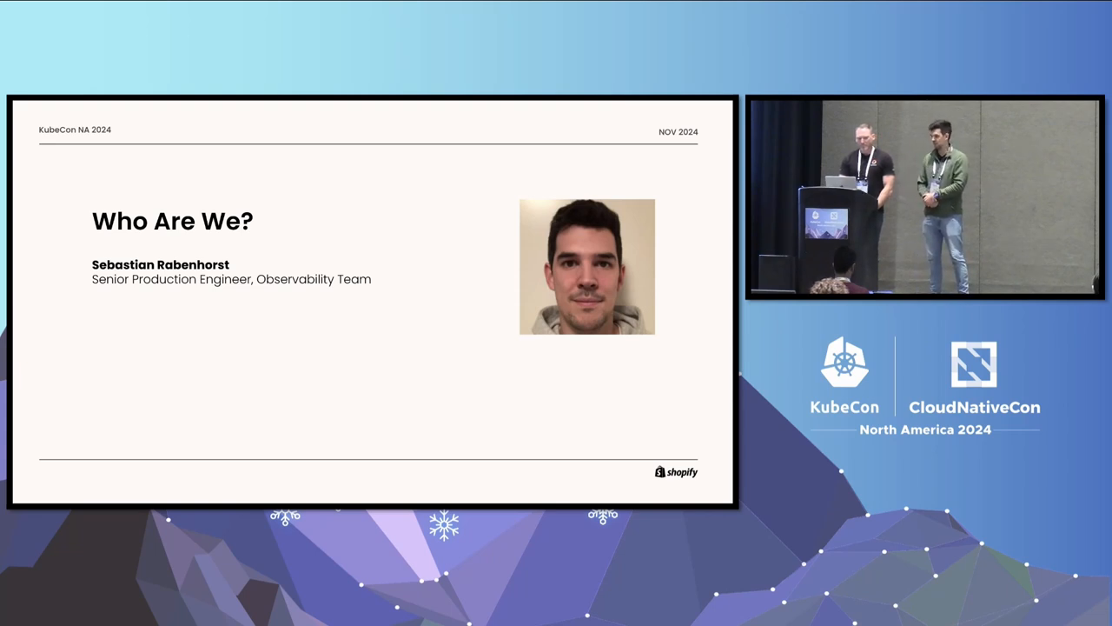
- Advance through the presentation slides to reach the live Observe demo
key(Right)
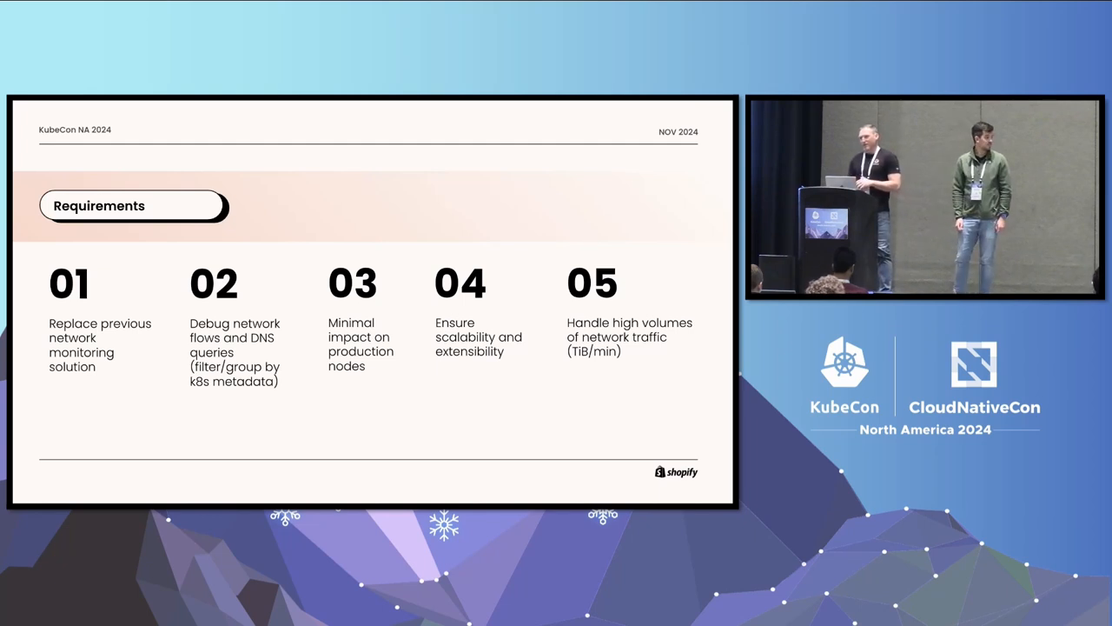
key(Right)
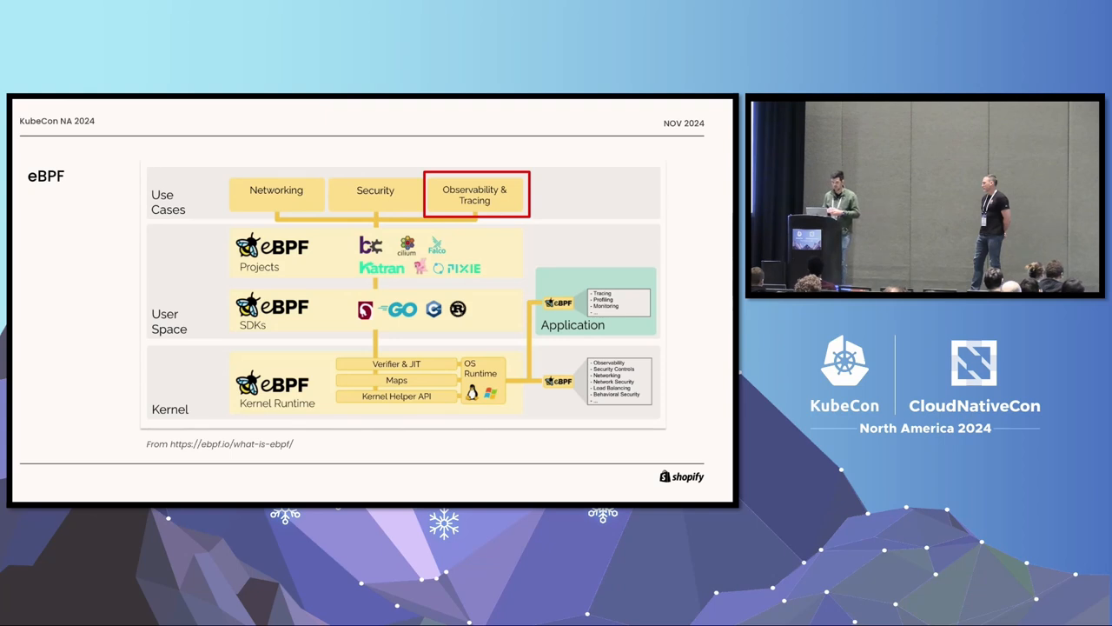
key(Right)
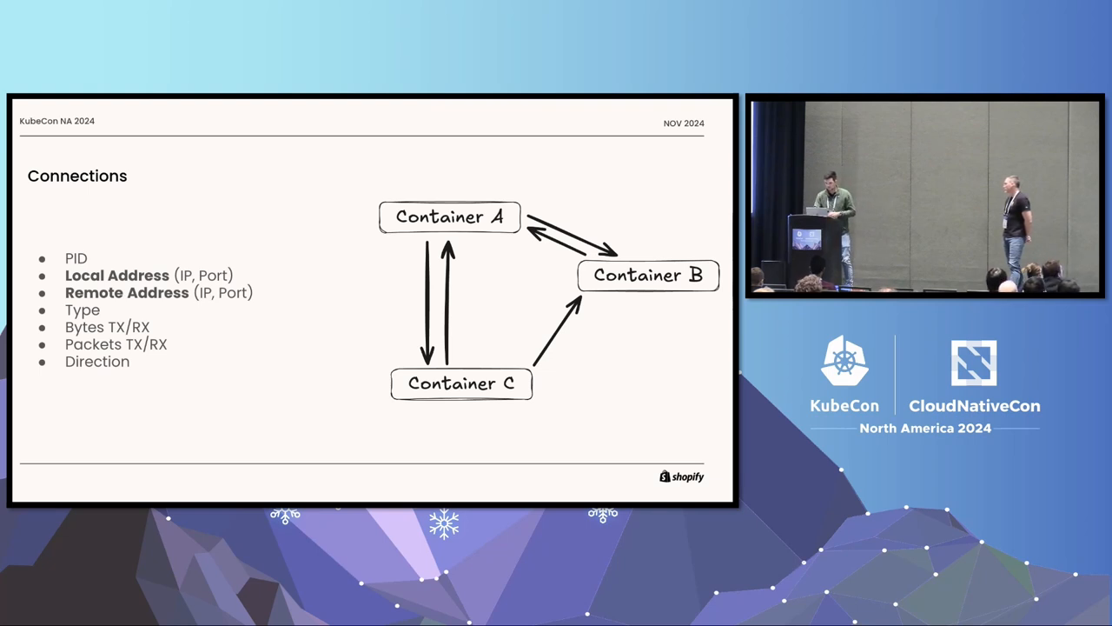
key(Right)
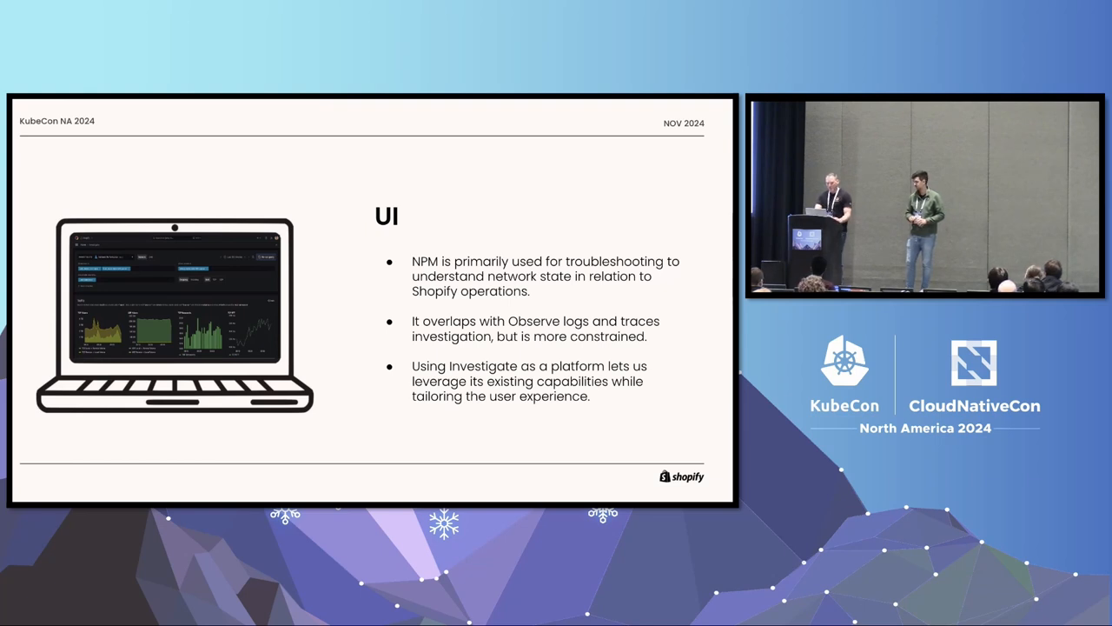
key(right)
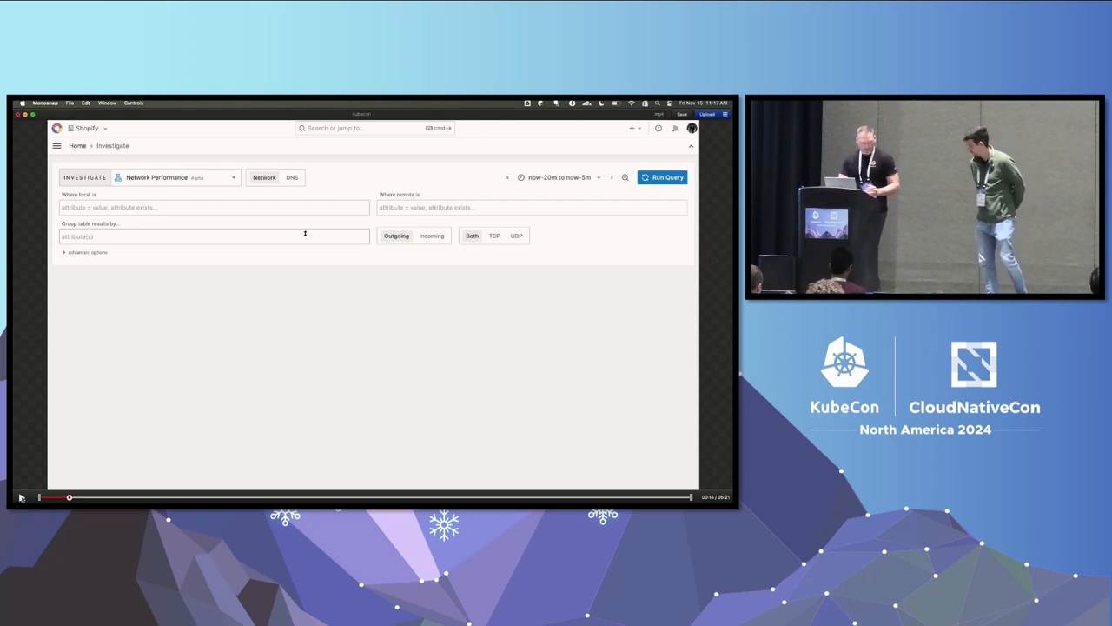
- Filter the local side to local_cluster_role starts with prometheus
click(198, 206)
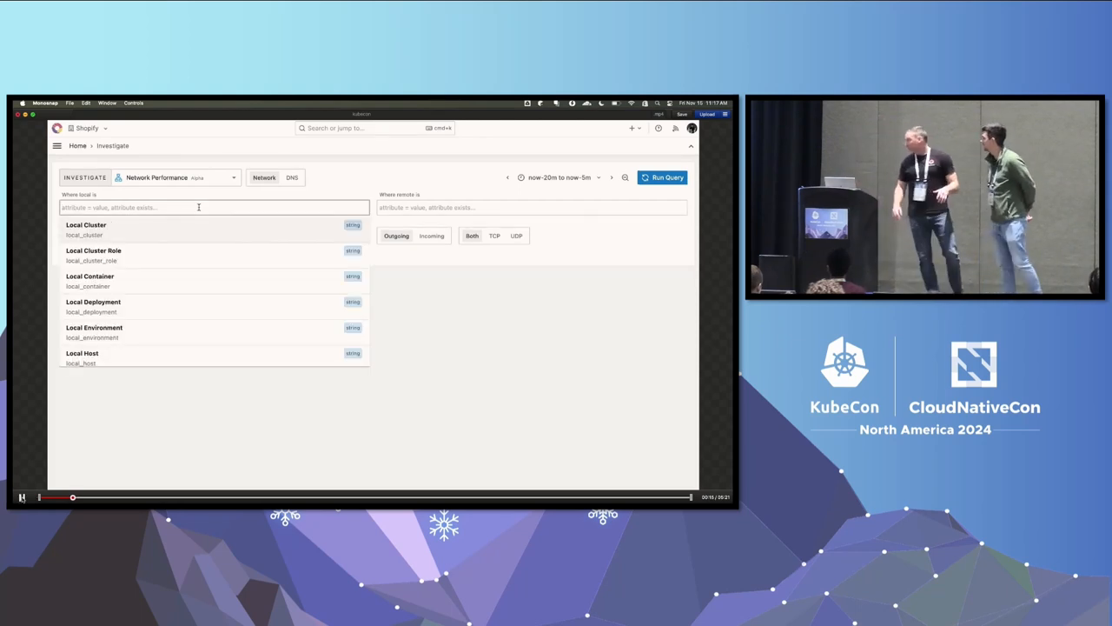
text(local_cluster_role starts-with prometeh)
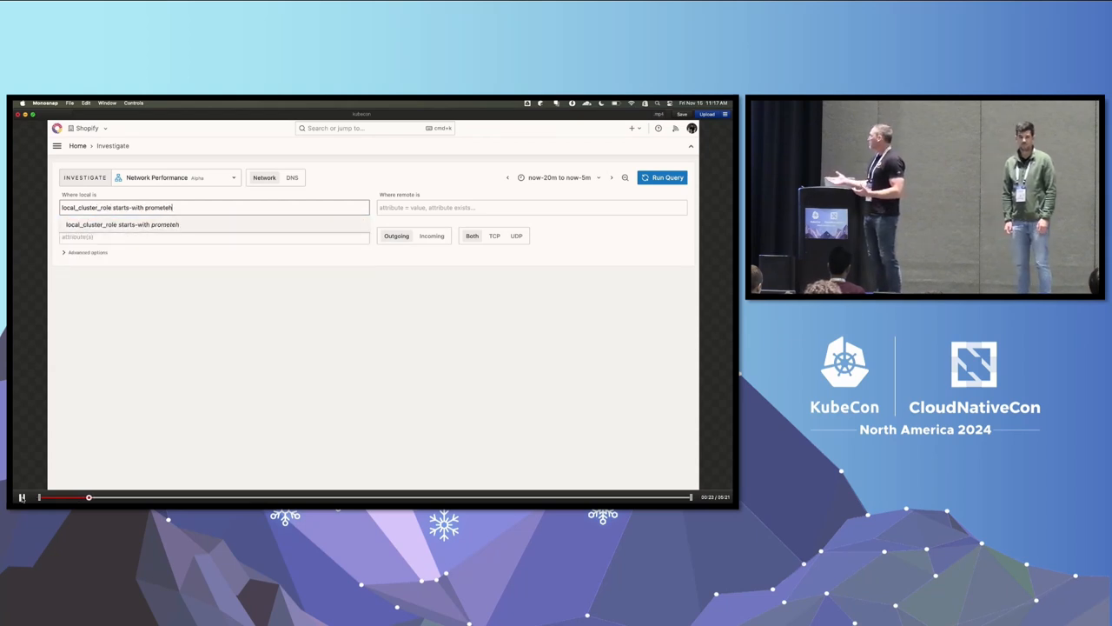
click(122, 225)
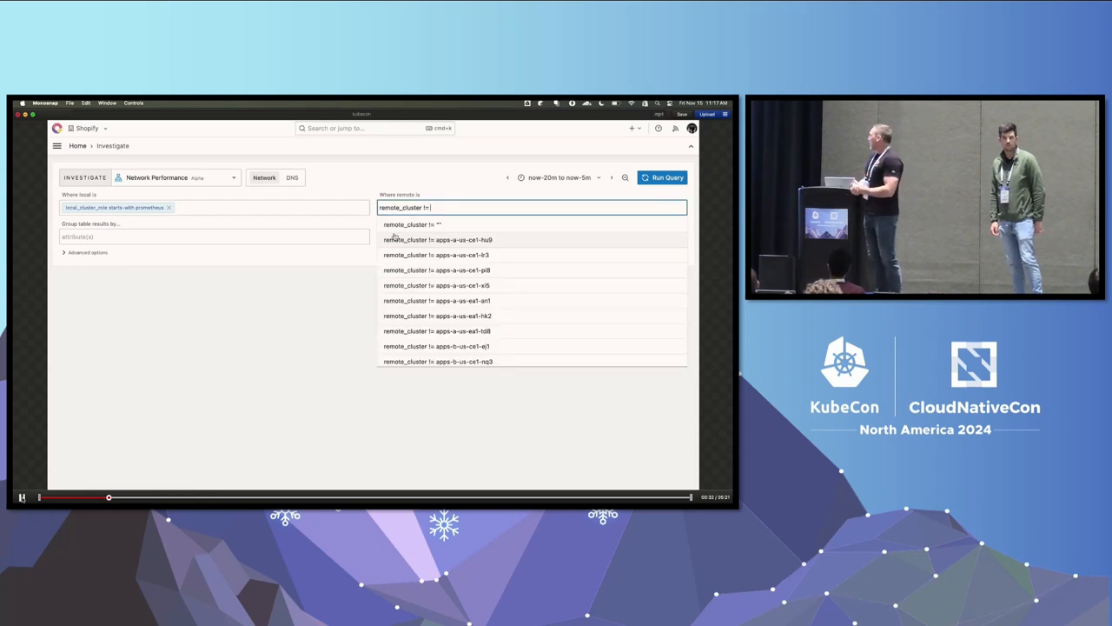
click(216, 236)
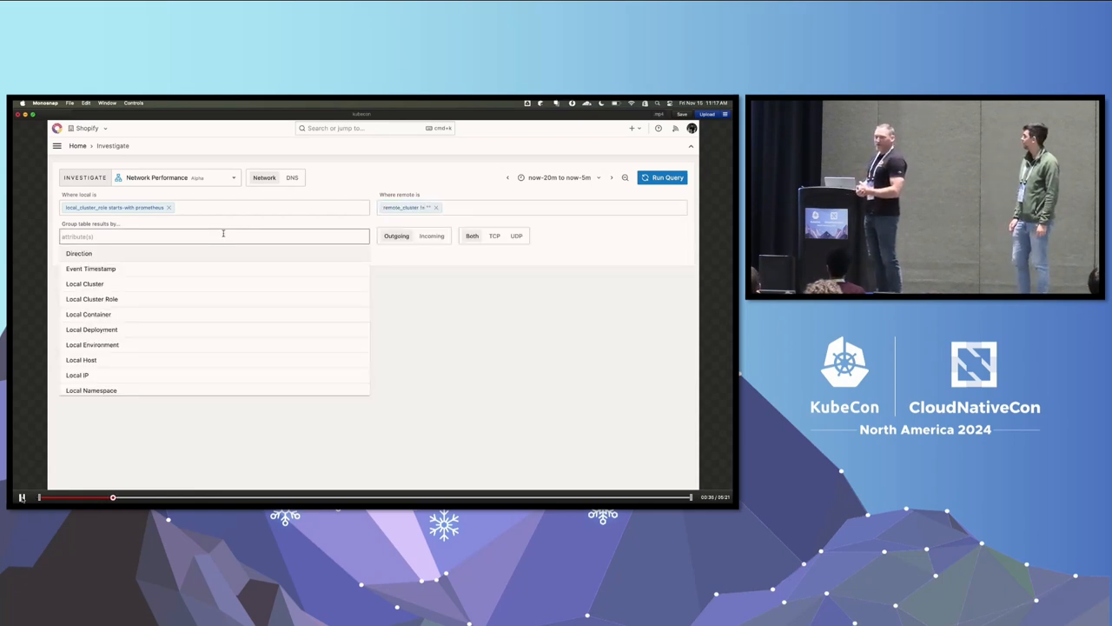
- Group table results by Local Namespace, Local Region and Local Deployment
text(Local)
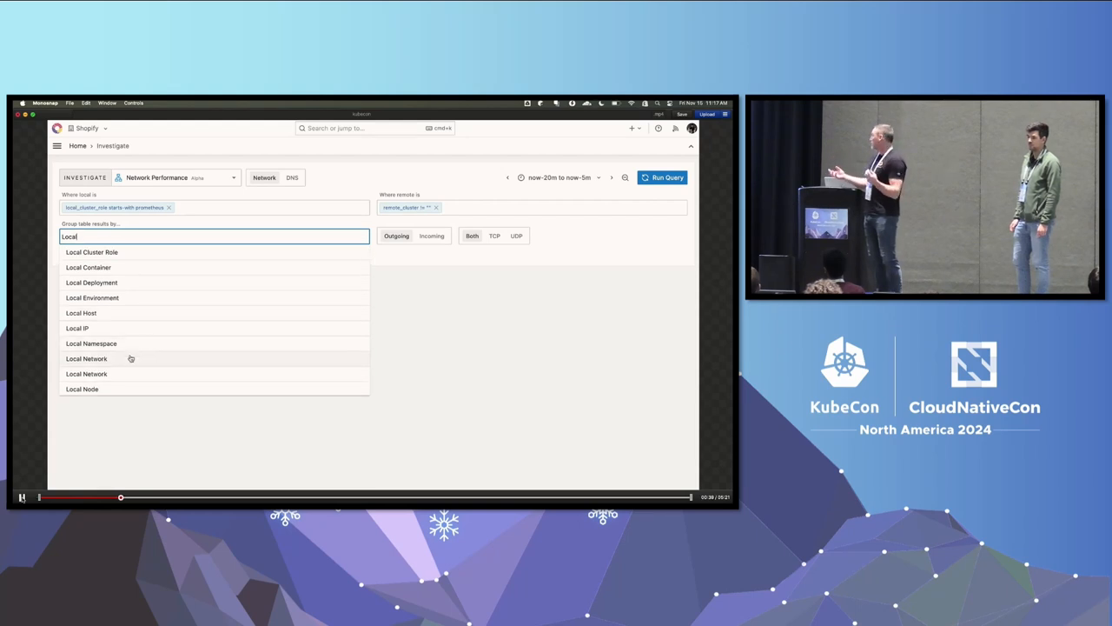
click(90, 344)
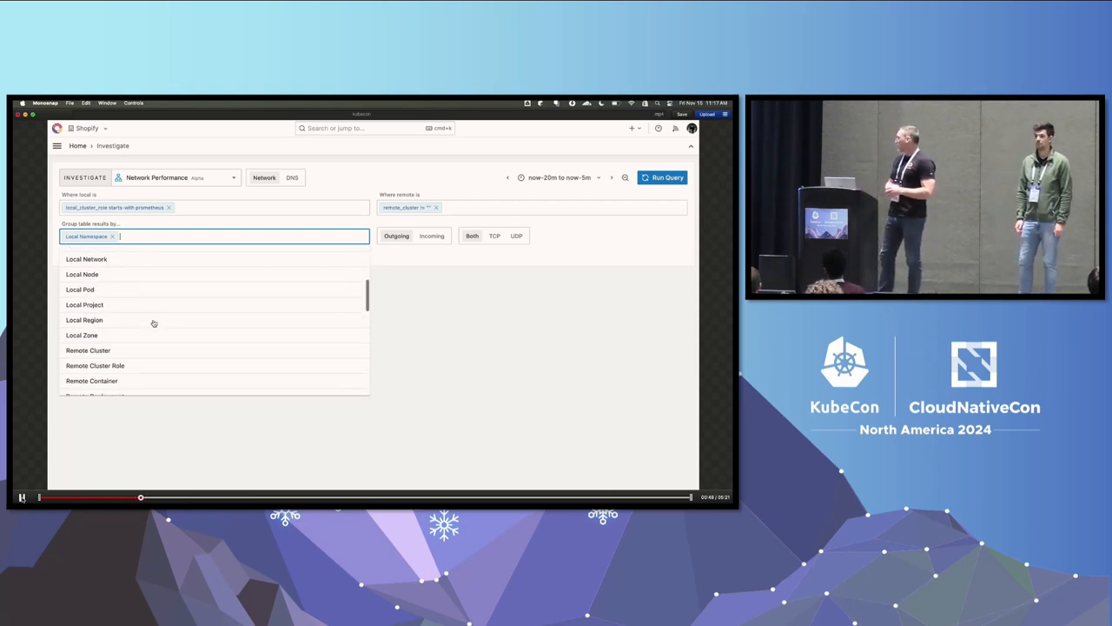
click(83, 320)
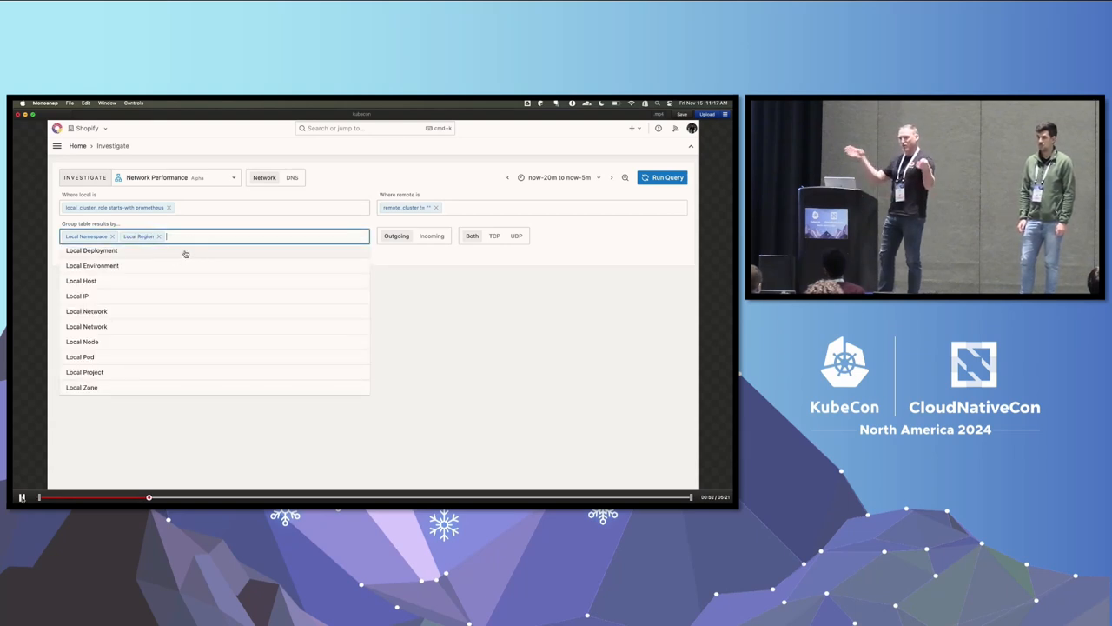
click(90, 250)
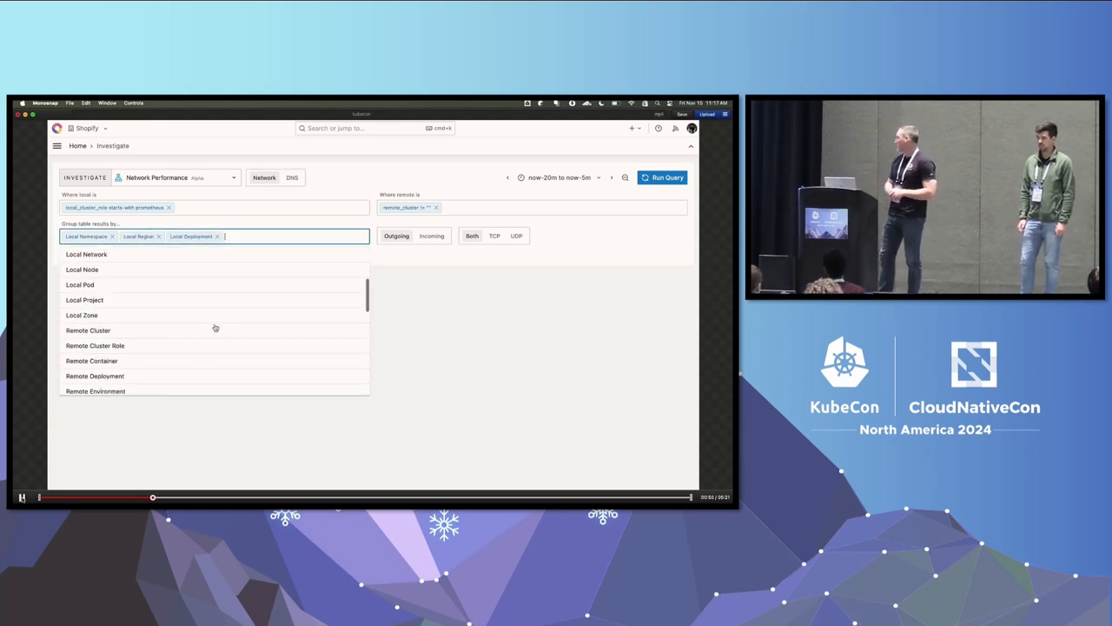
scroll(down, 3)
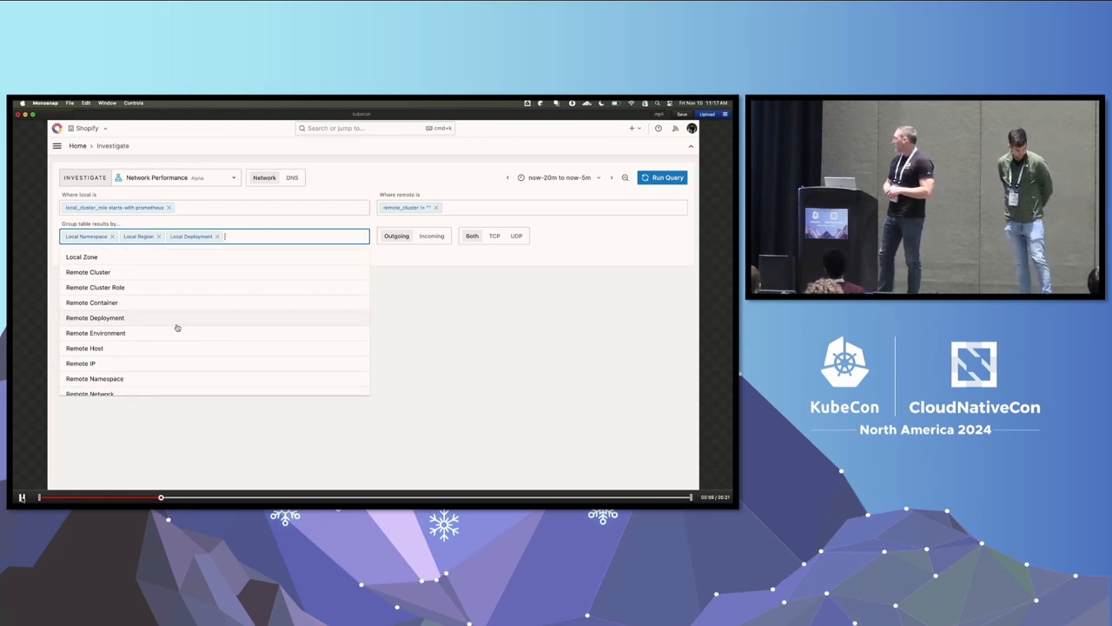
- Add Remote Namespace, Region and Deployment grouping, keep TCP, and run the traffic query
click(94, 379)
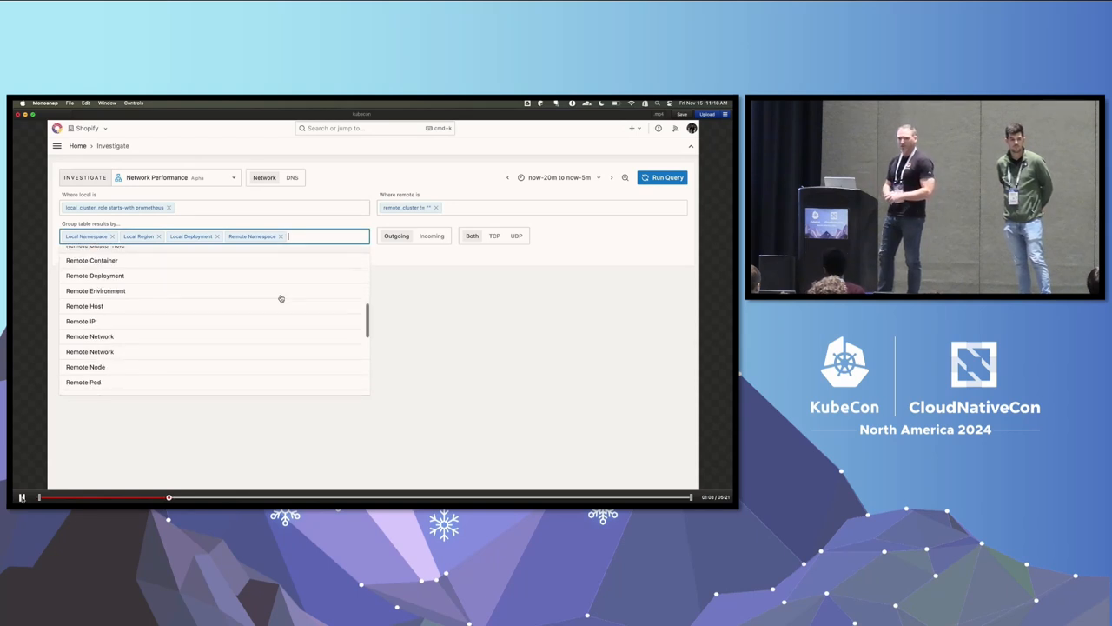
scroll(down, 3)
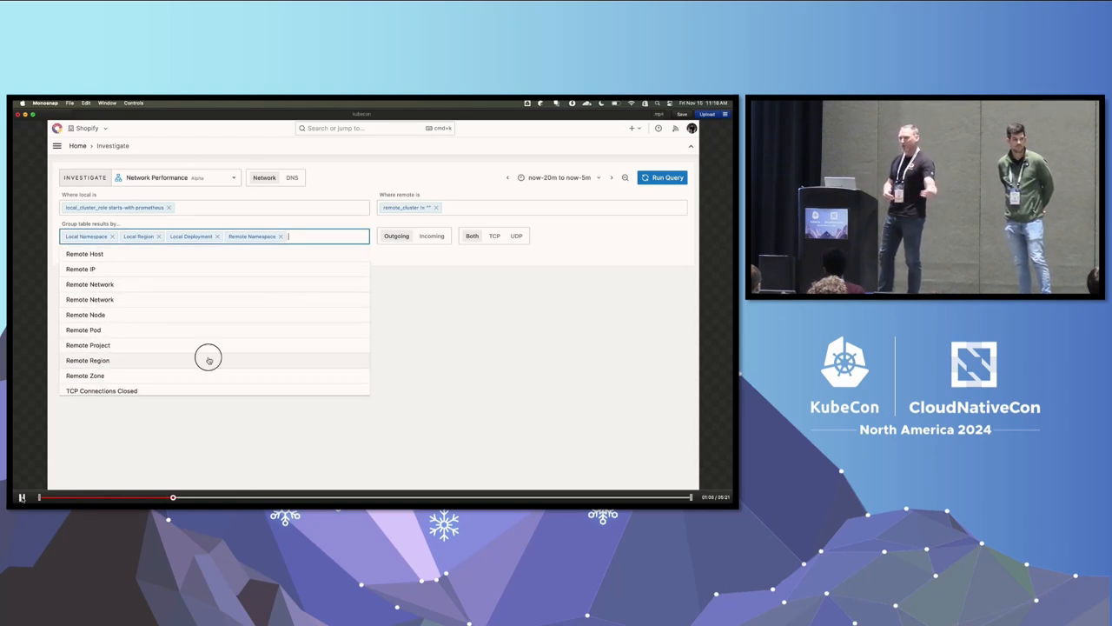
click(87, 360)
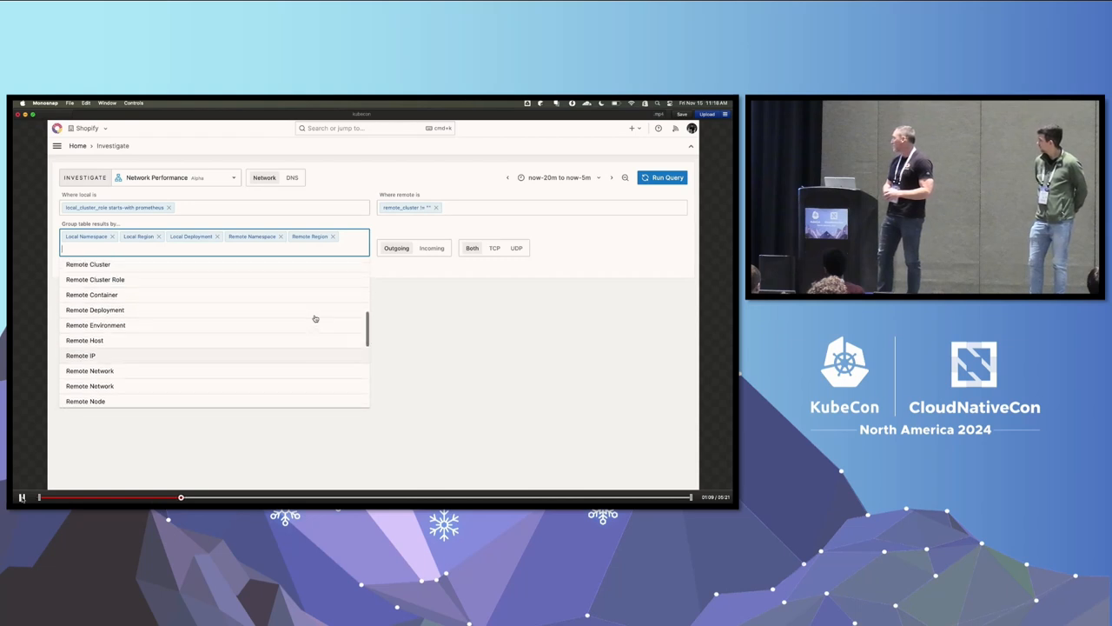
click(94, 309)
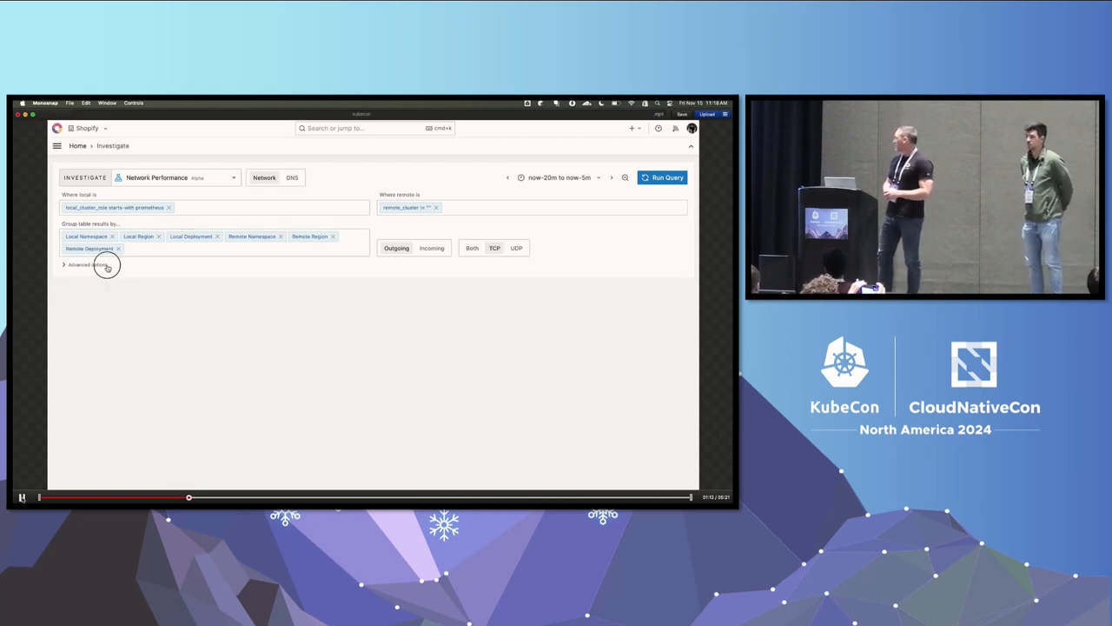
click(85, 264)
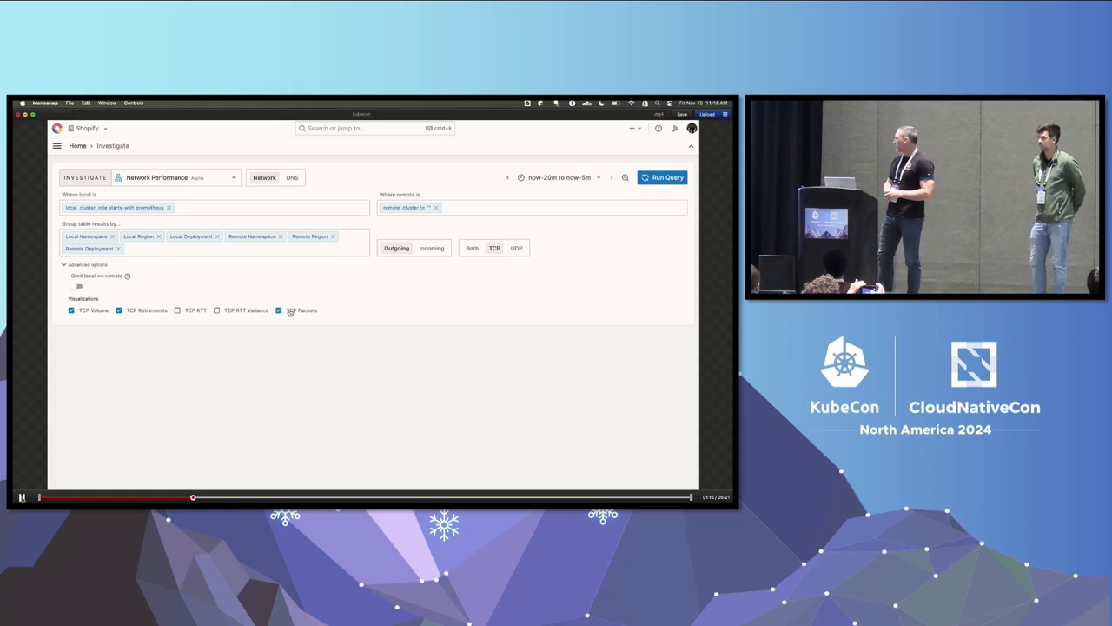
click(83, 264)
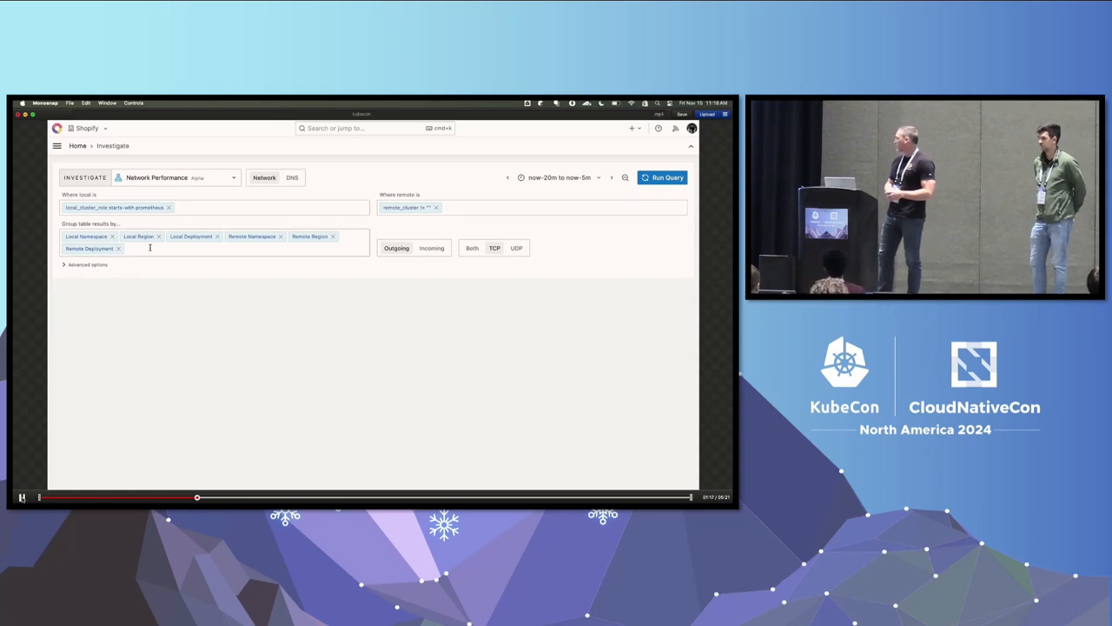
click(667, 178)
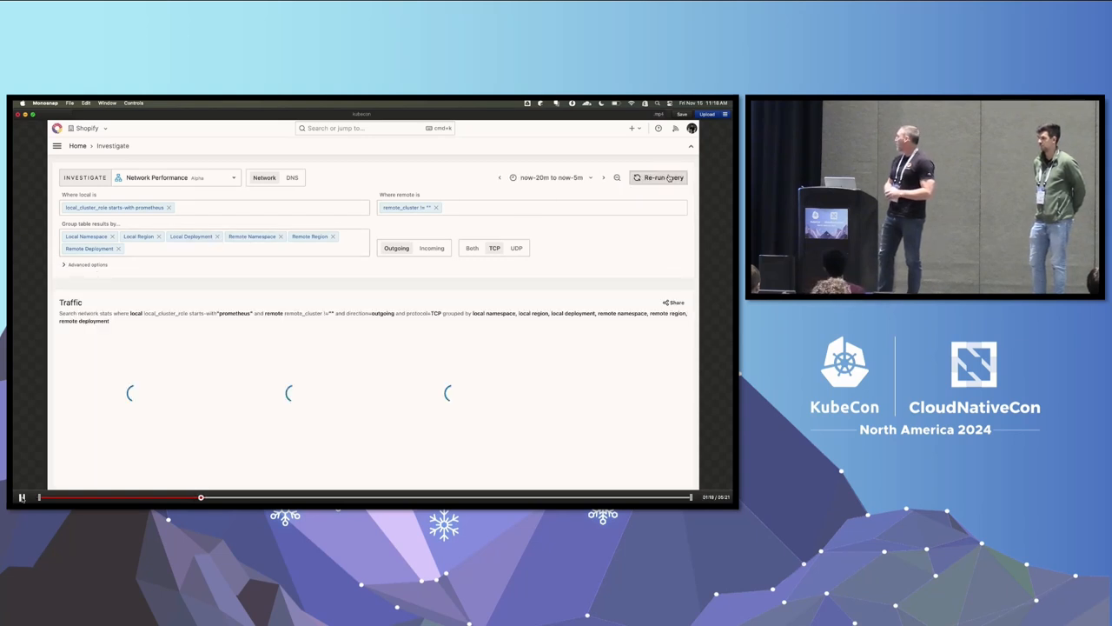
- Review the outgoing TCP volume, retransmit and packet charts and namespace table, then switch to Incoming
click(663, 177)
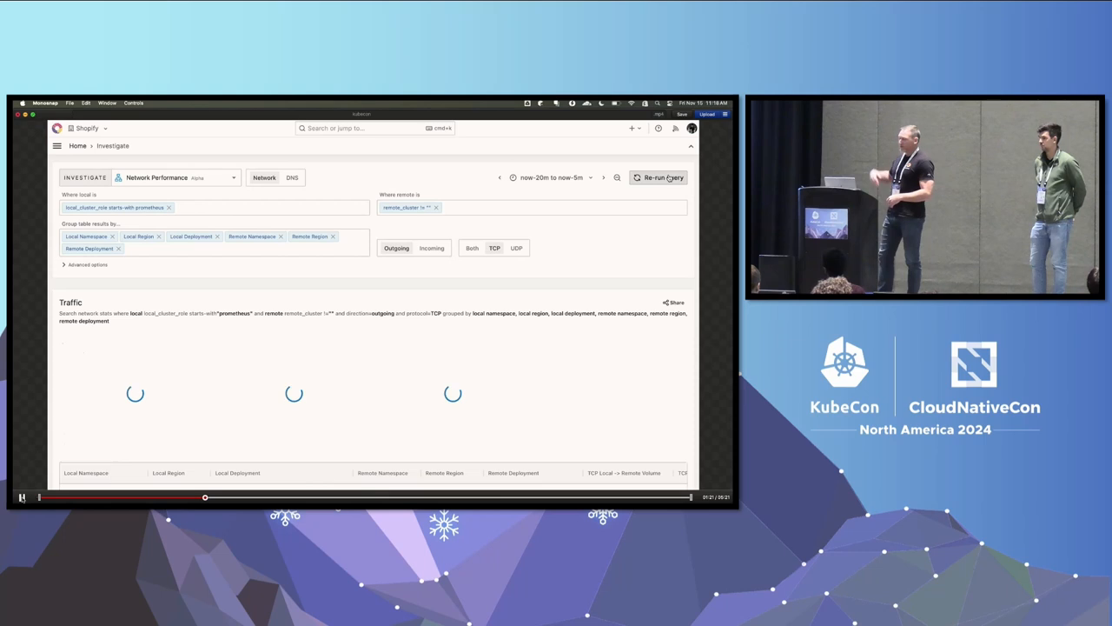
click(664, 177)
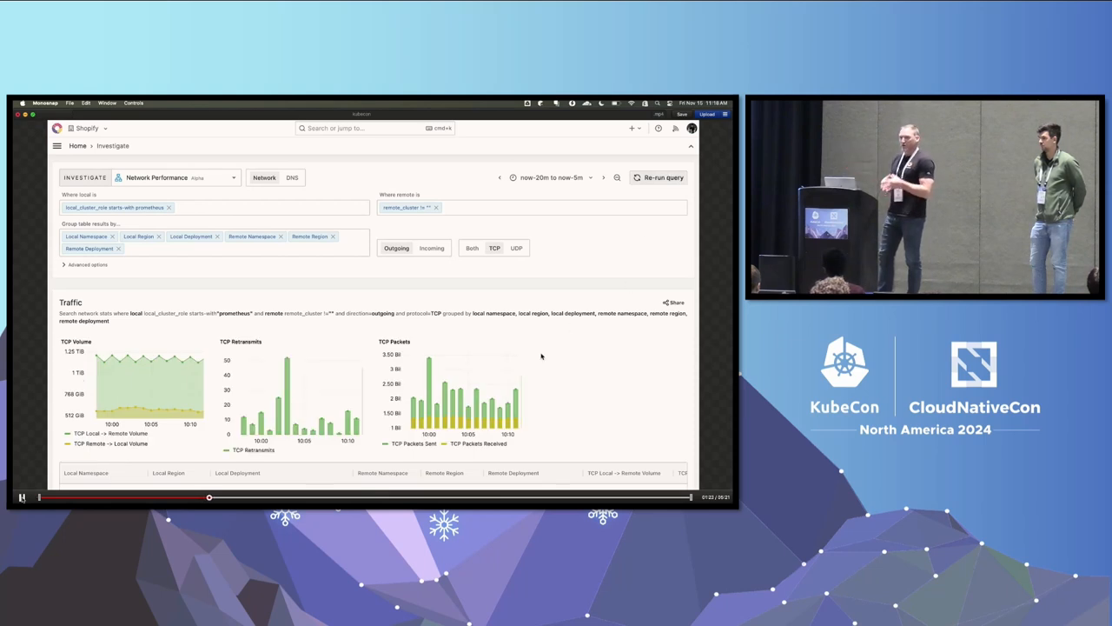
scroll(down, 3)
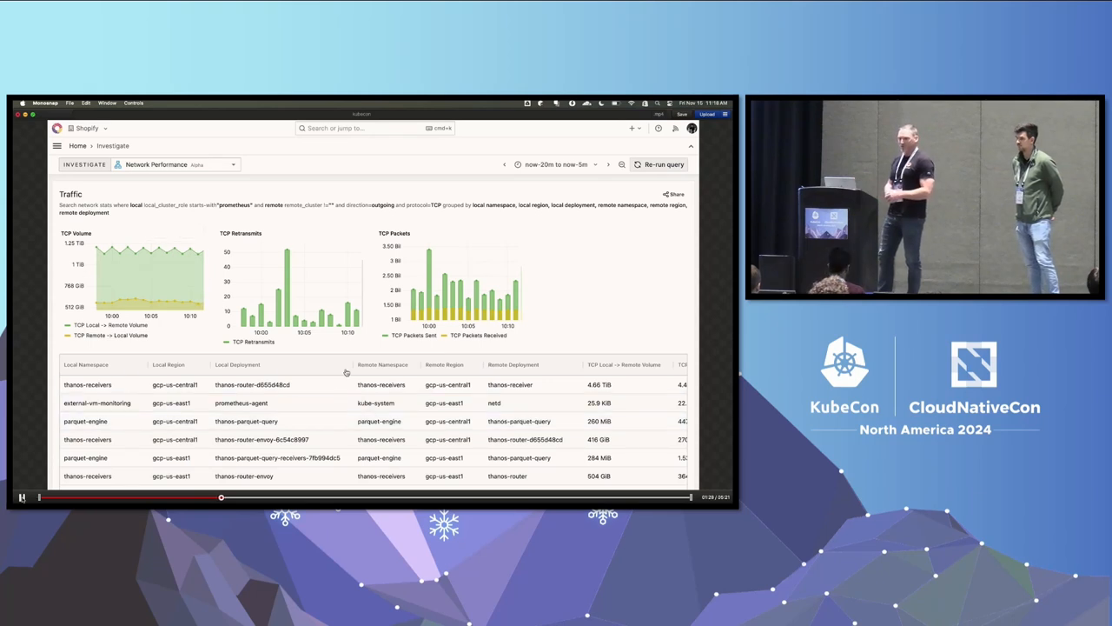
click(664, 164)
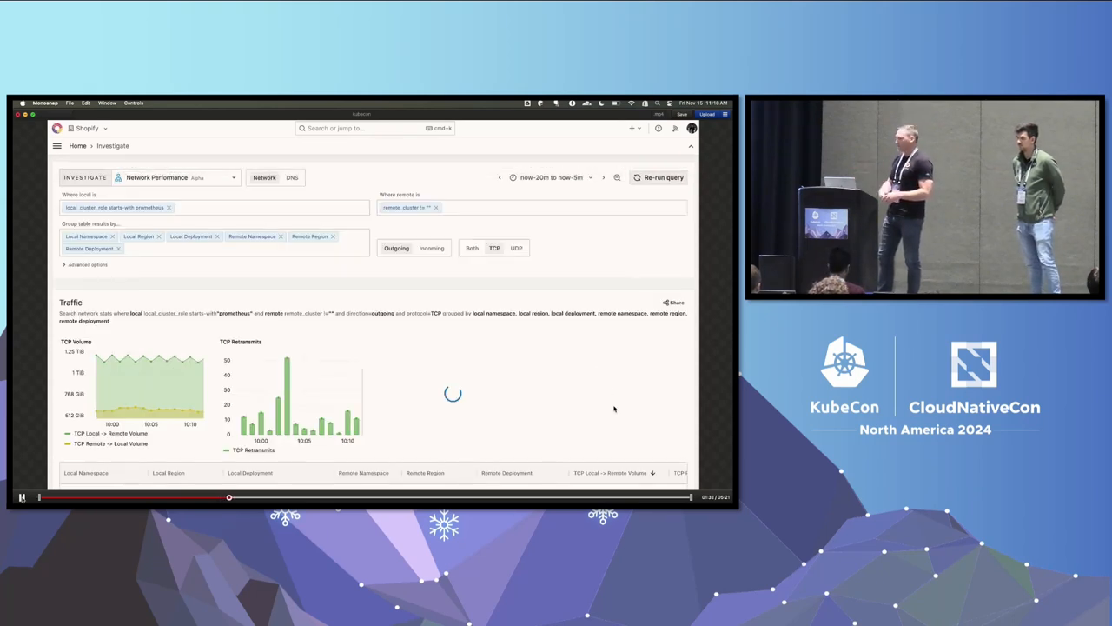
scroll(down, 3)
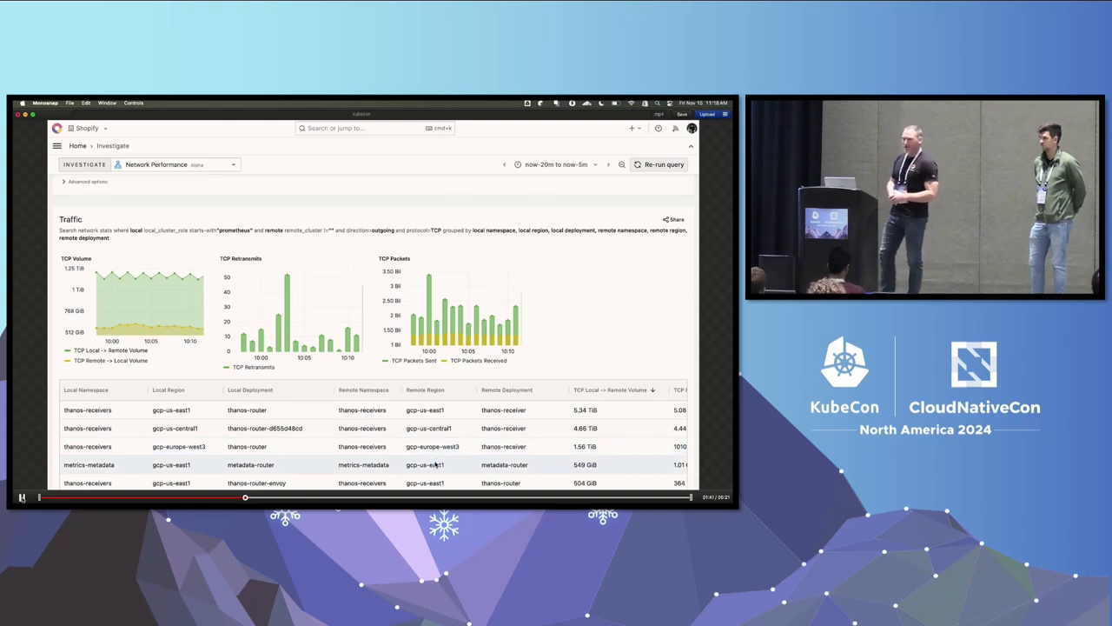
scroll(down, 3)
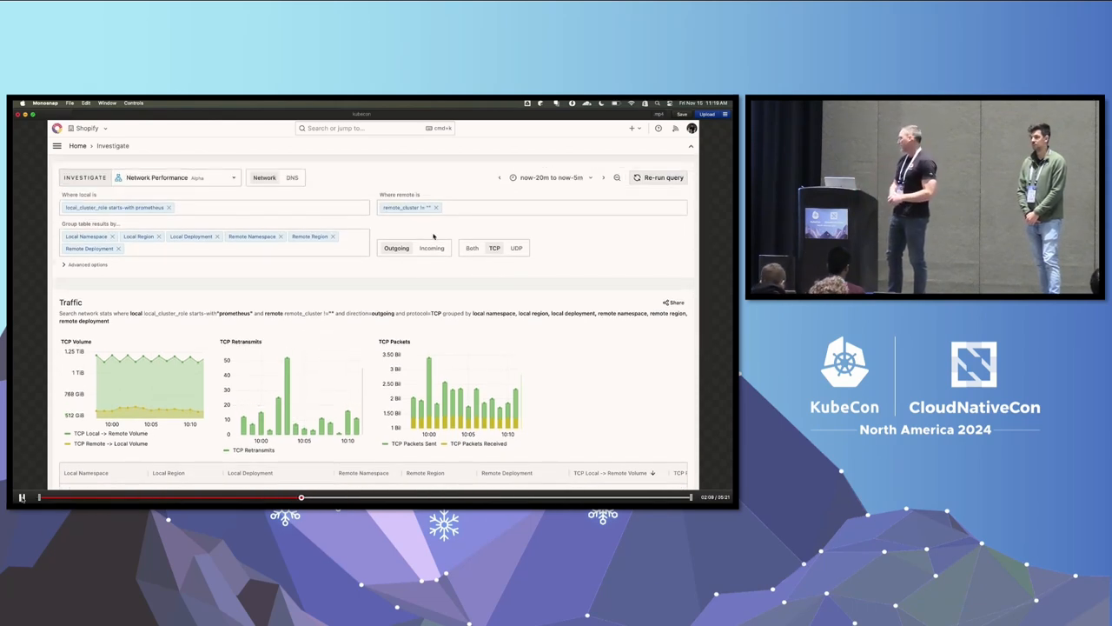
click(431, 247)
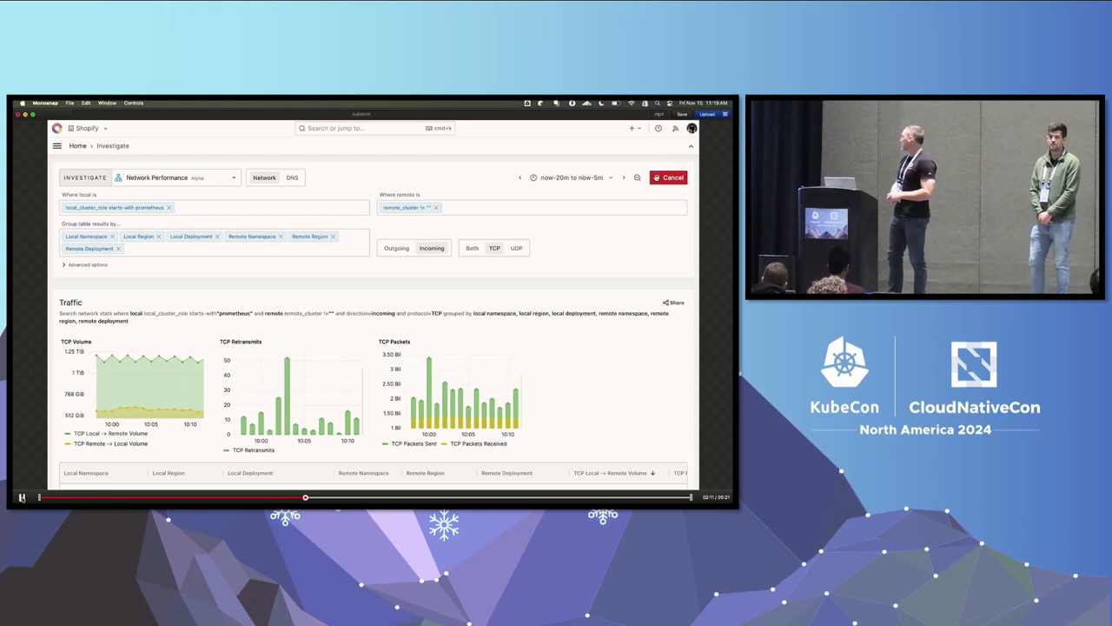
- Expand the Network Performance query editor over the incoming TCP results
click(669, 177)
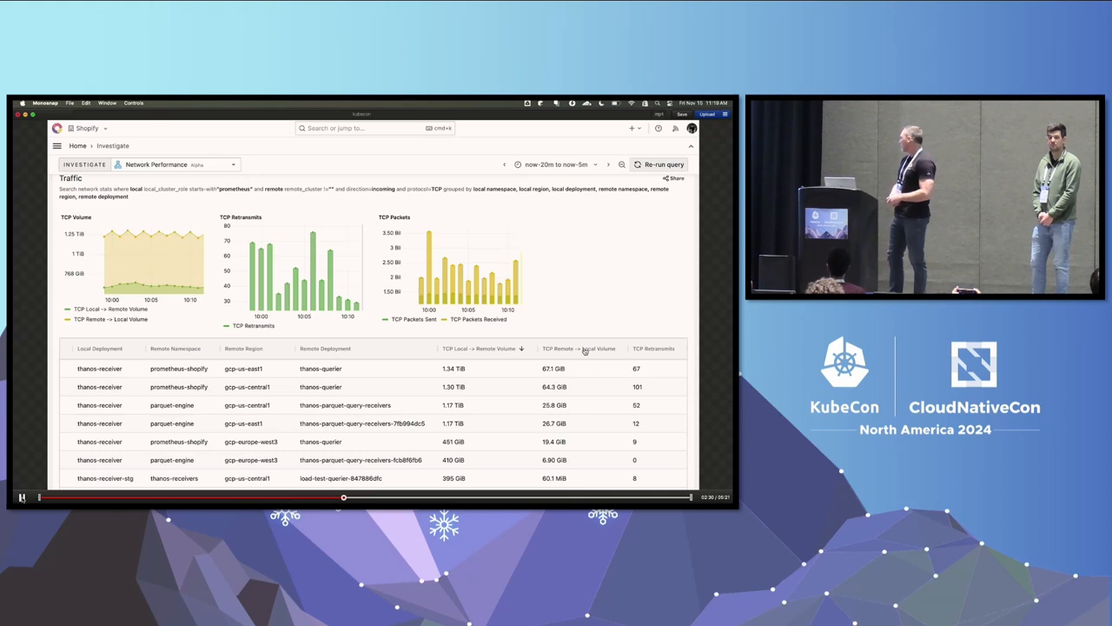
click(662, 163)
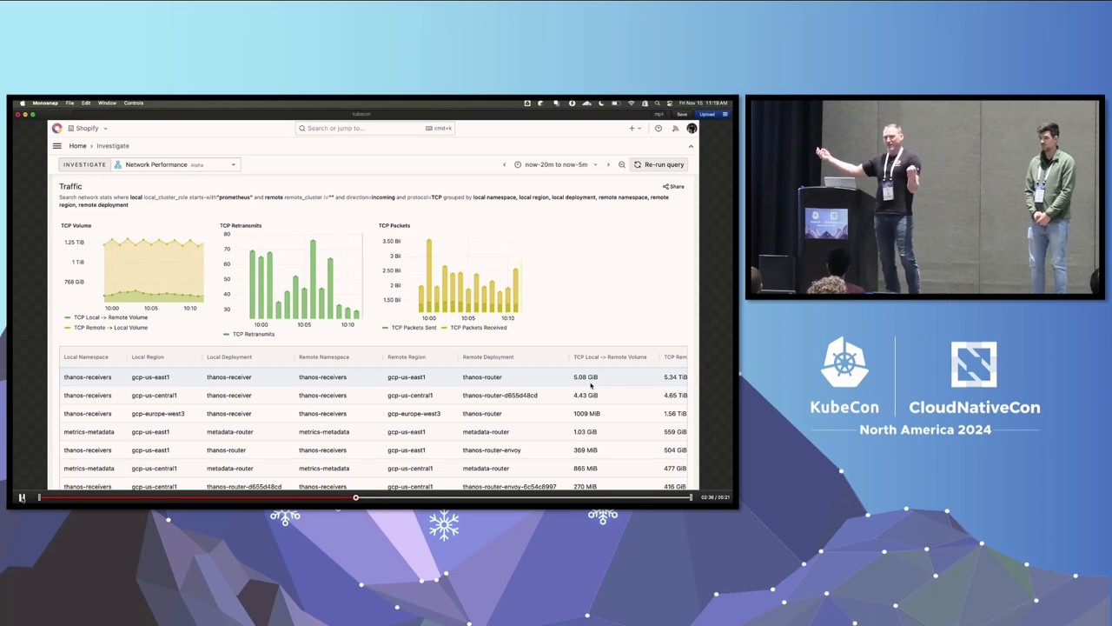
scroll(down, 3)
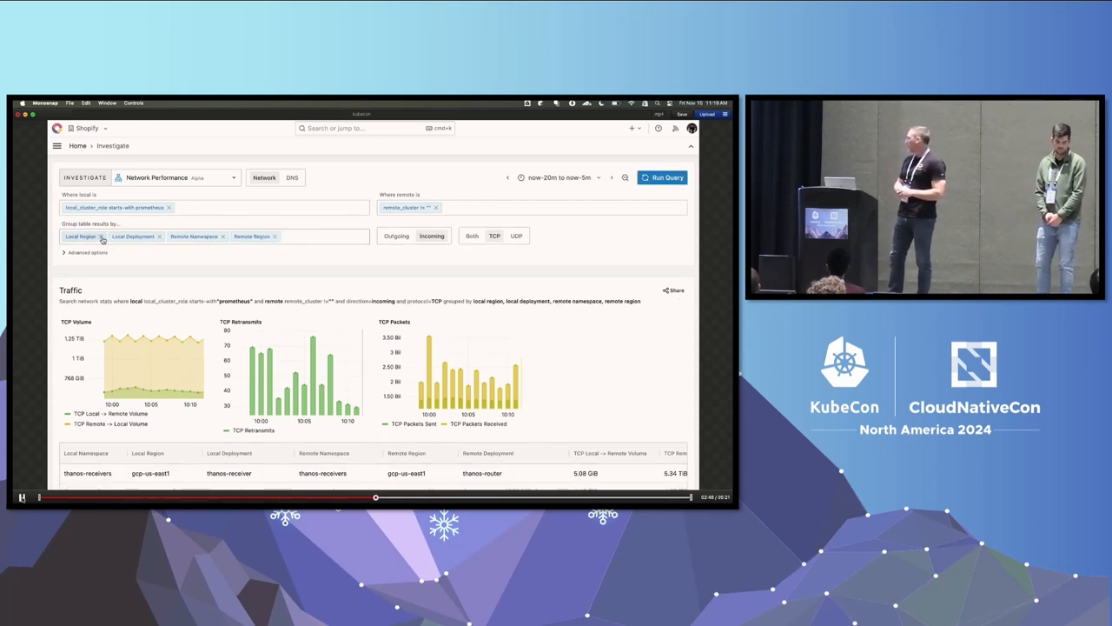
- Replace the namespace/region/deployment grouping with Local Container and Remote Container
click(103, 237)
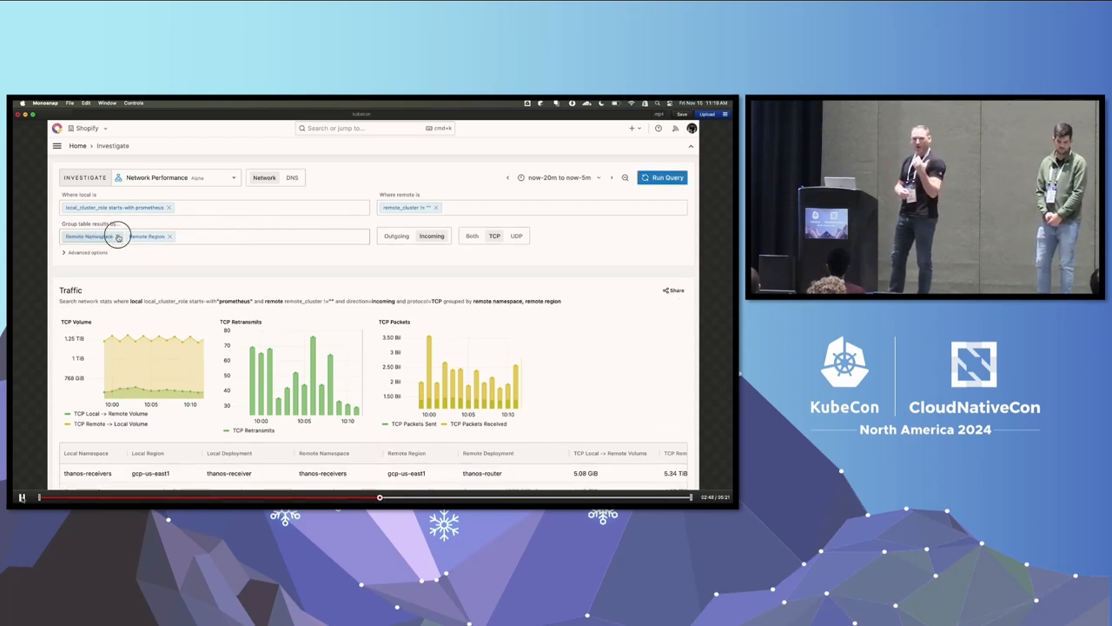
click(113, 236)
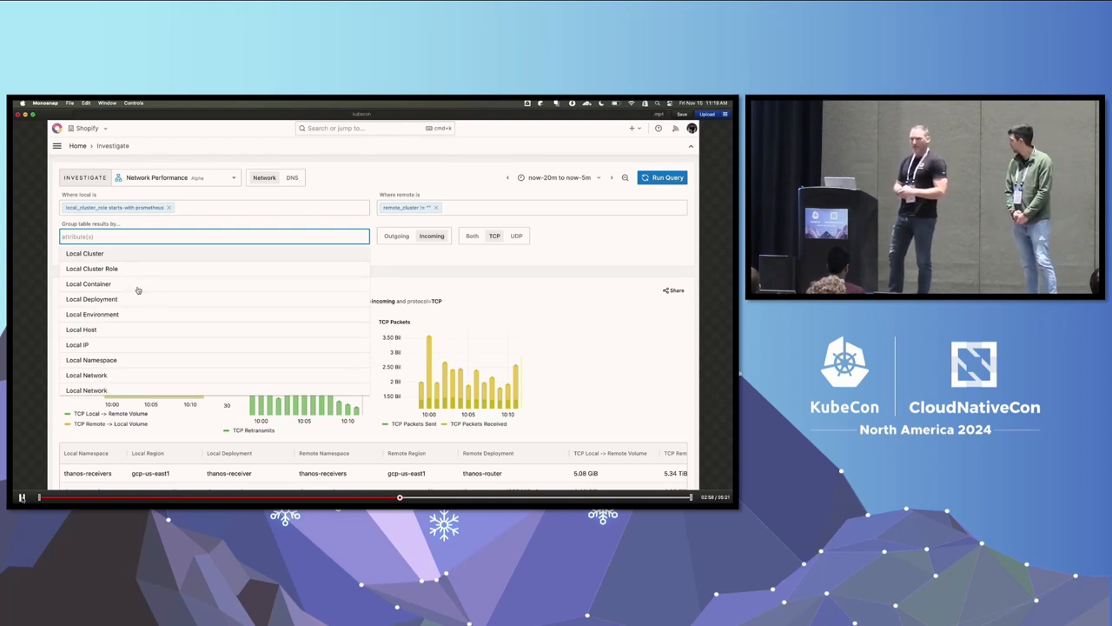
click(87, 283)
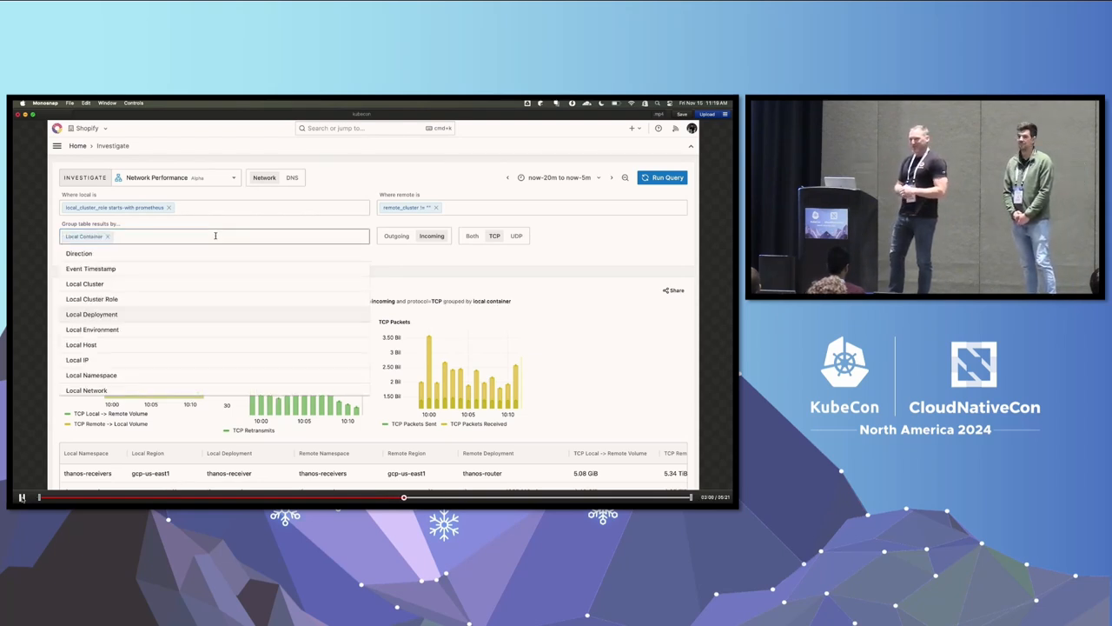
scroll(down, 3)
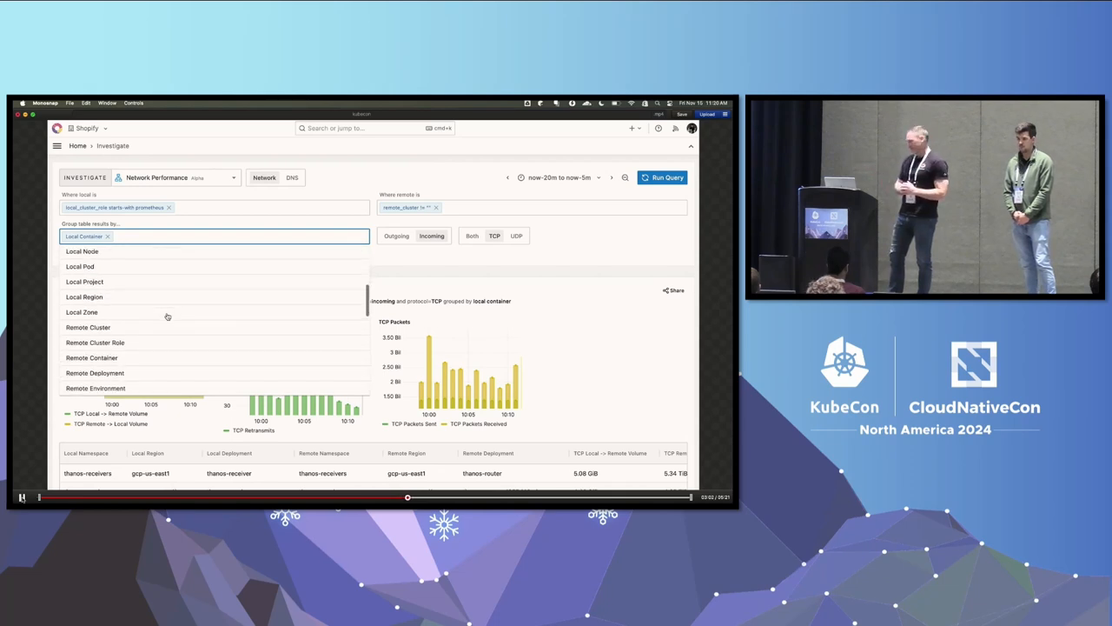
click(94, 358)
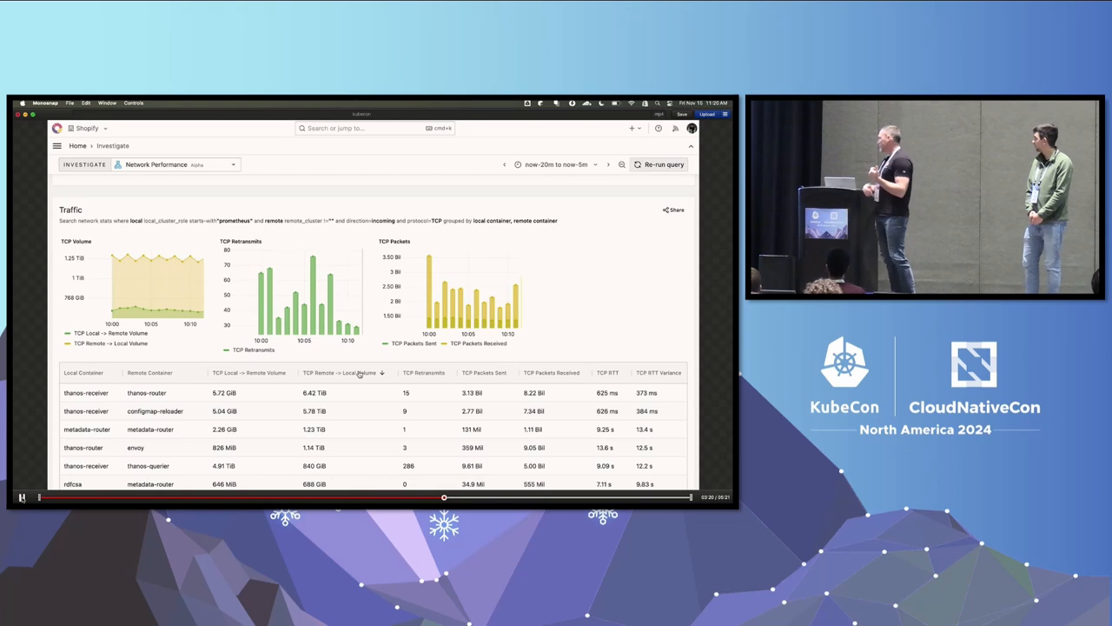
- Re-run the container-level traffic query and reopen the query settings
click(662, 164)
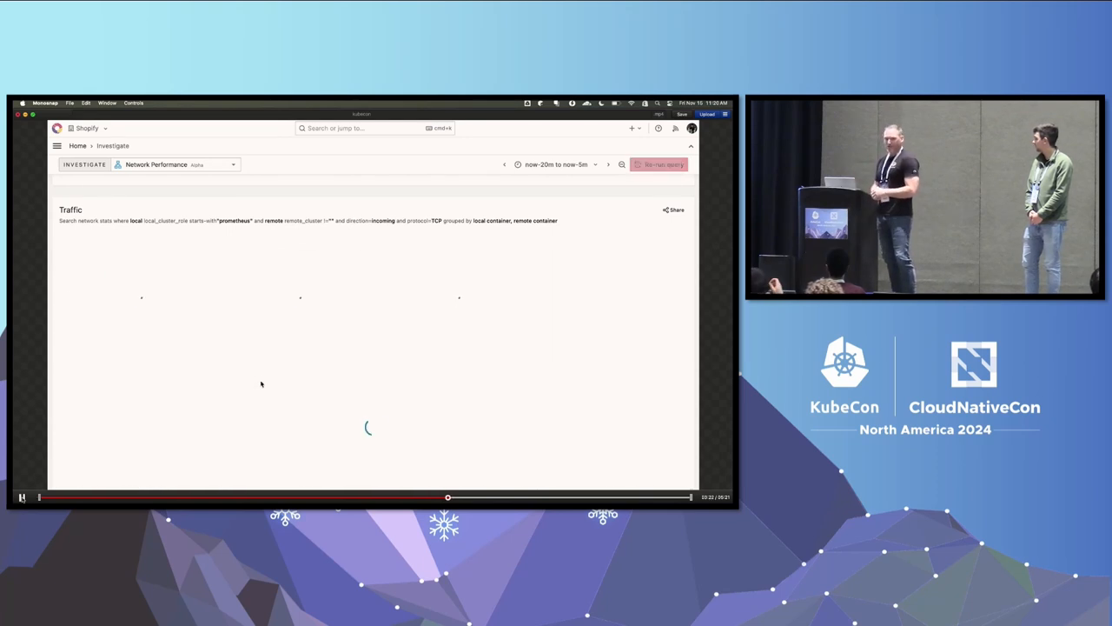
click(663, 164)
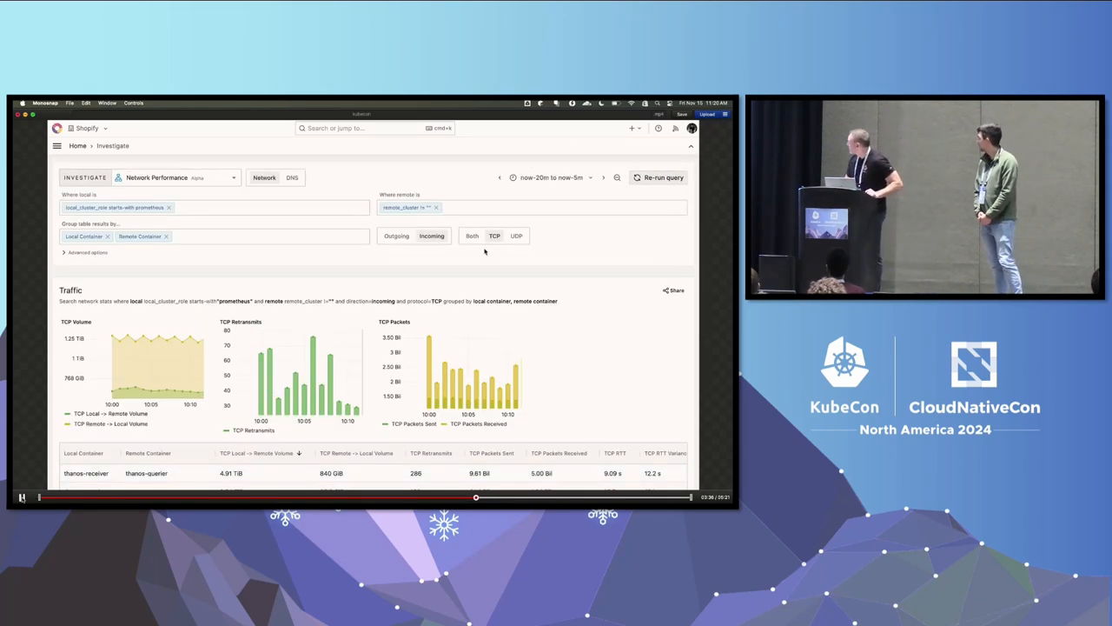
- Switch the protocol to UDP and run the query for the UDP volume chart and container table
click(516, 237)
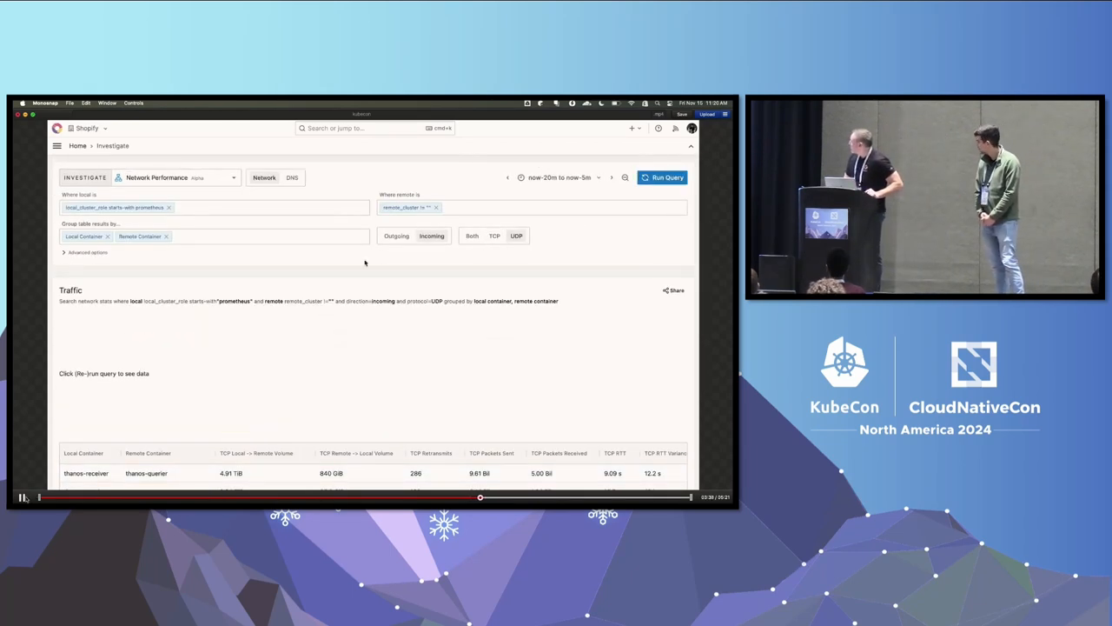
click(667, 177)
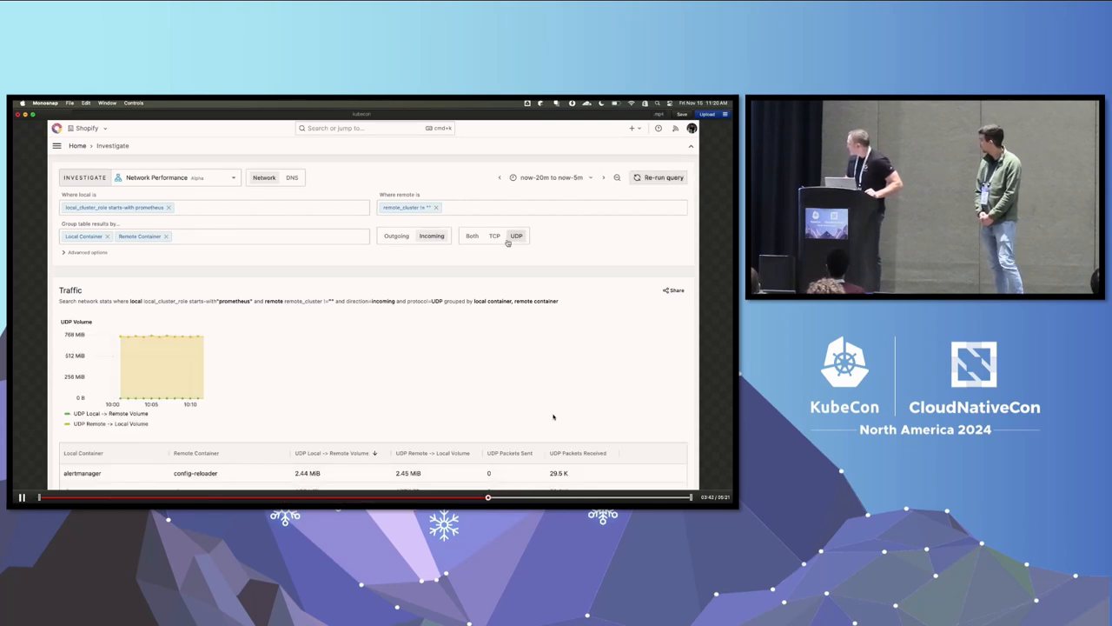
scroll(down, 3)
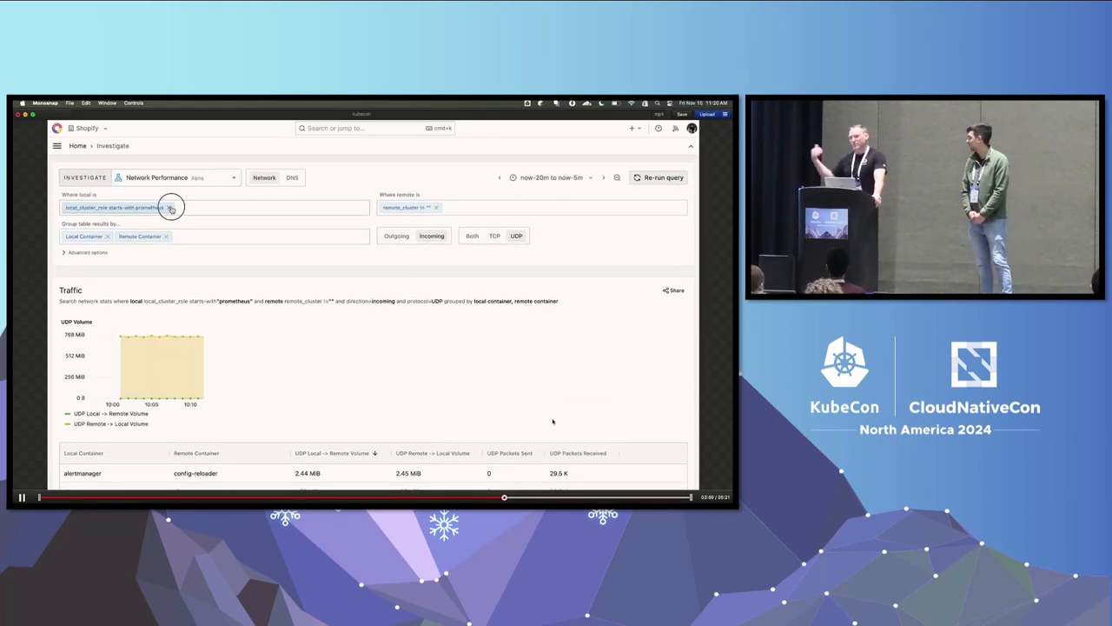
- Clear the cluster_role and remote cluster filters and container grouping, then switch to DNS queries
click(170, 209)
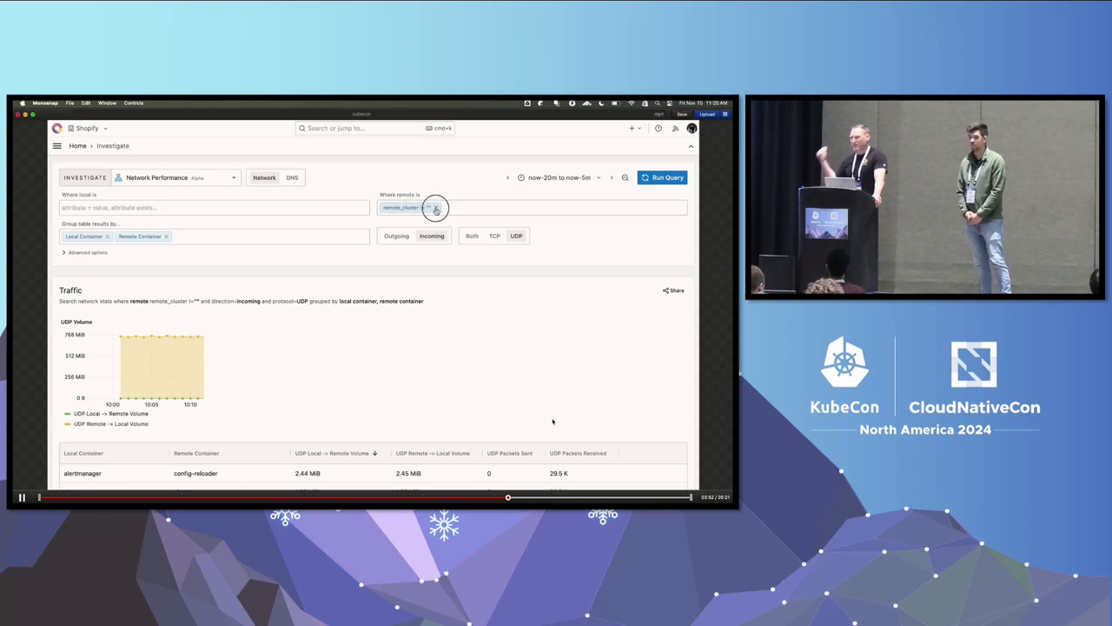
click(436, 208)
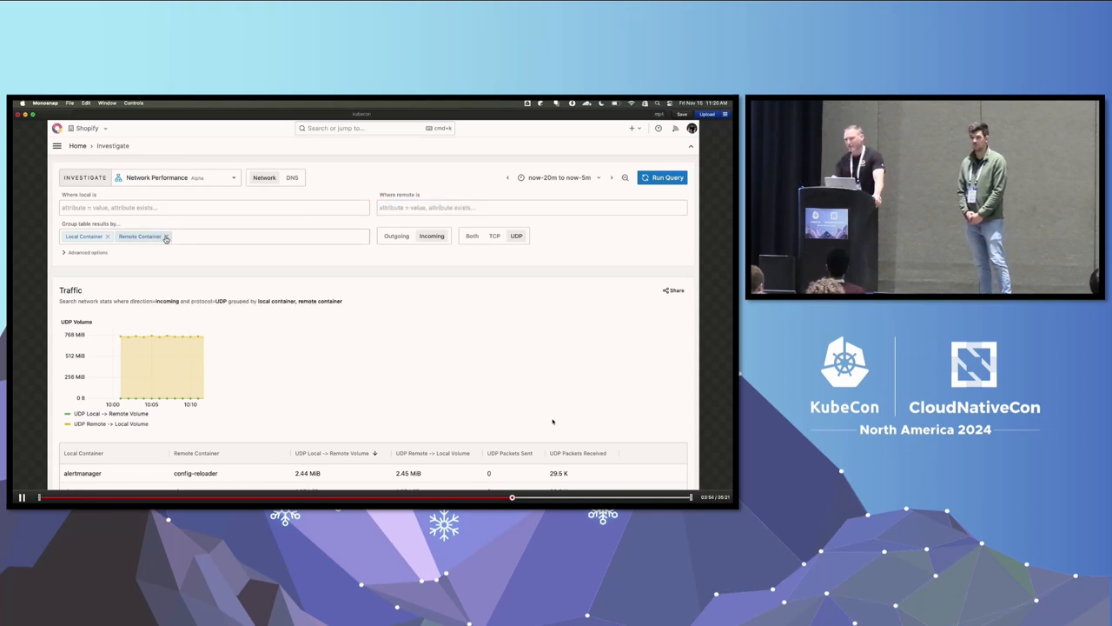
click(167, 236)
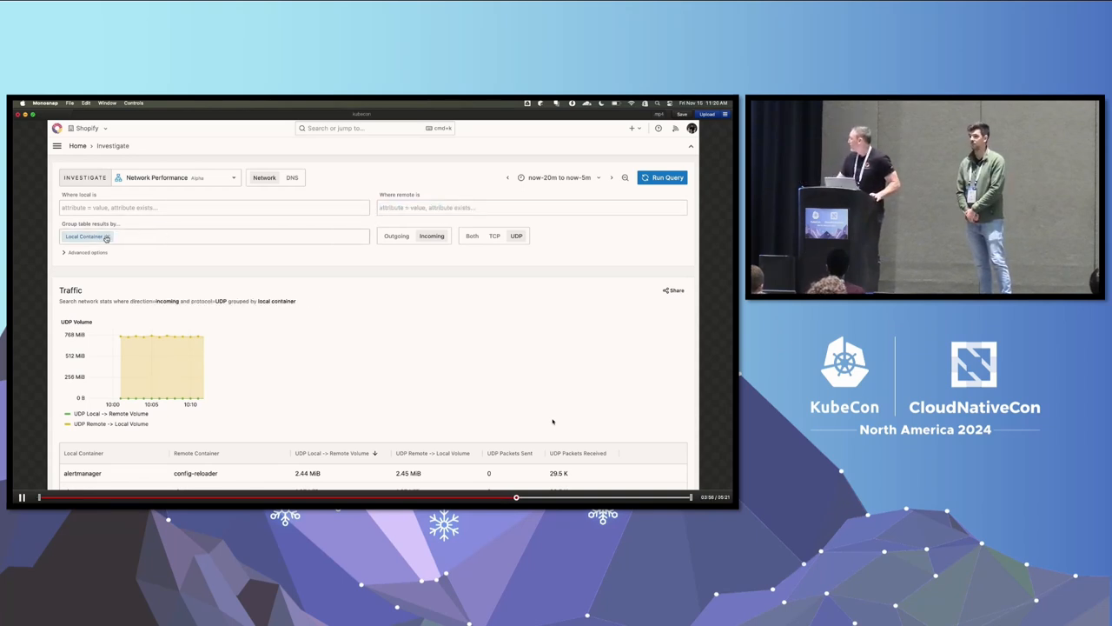
click(216, 237)
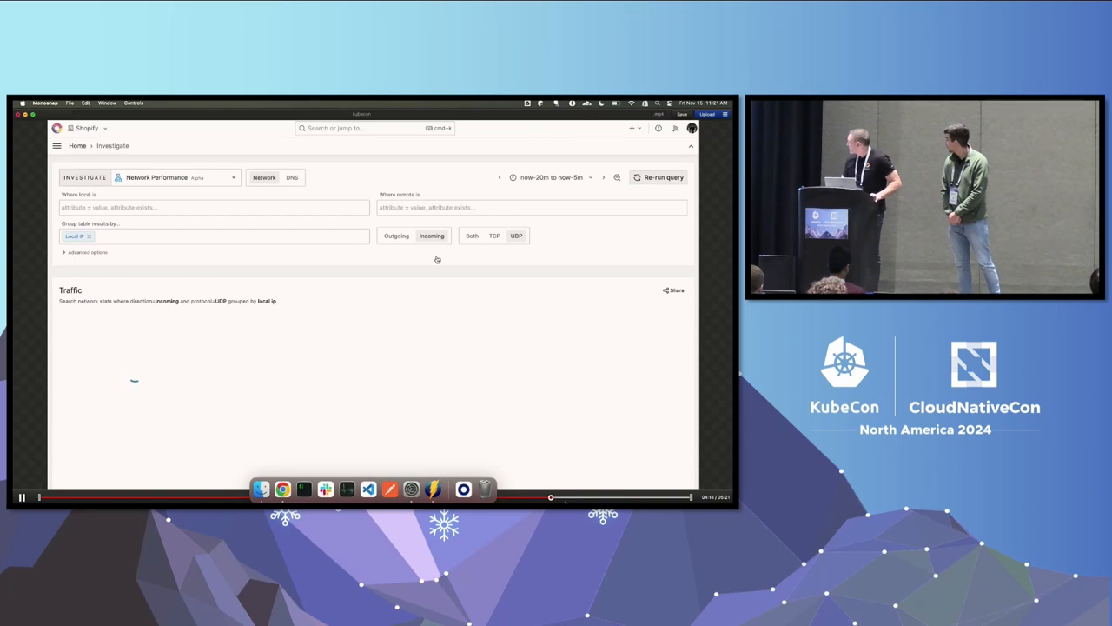
click(396, 236)
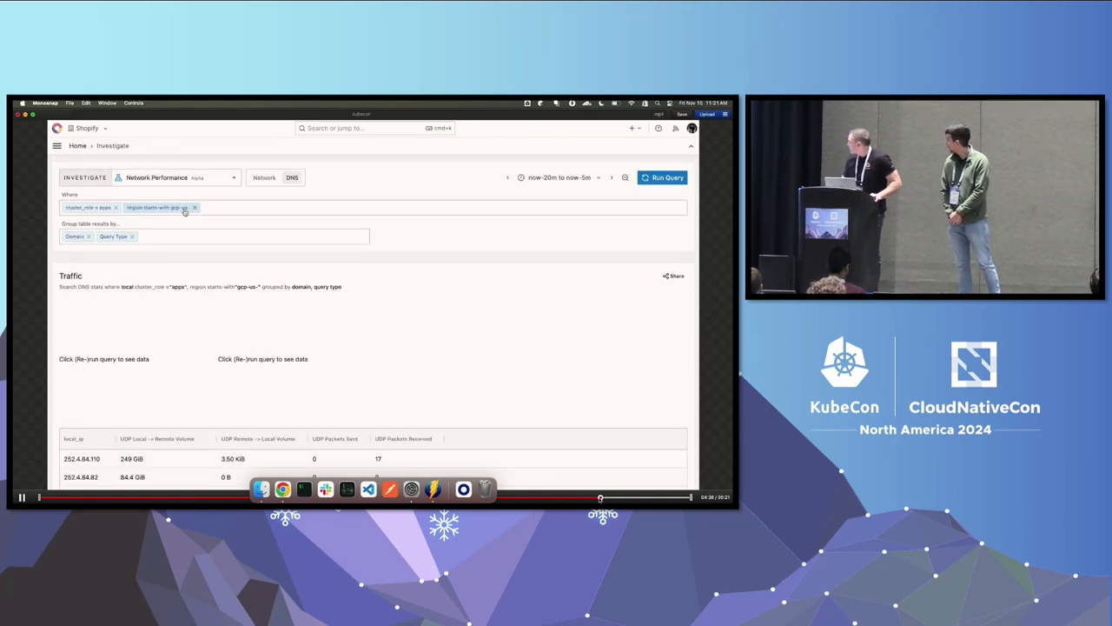
- Replace cluster_role = apps with cluster_role starts with prometheus and run the DNS query
click(115, 207)
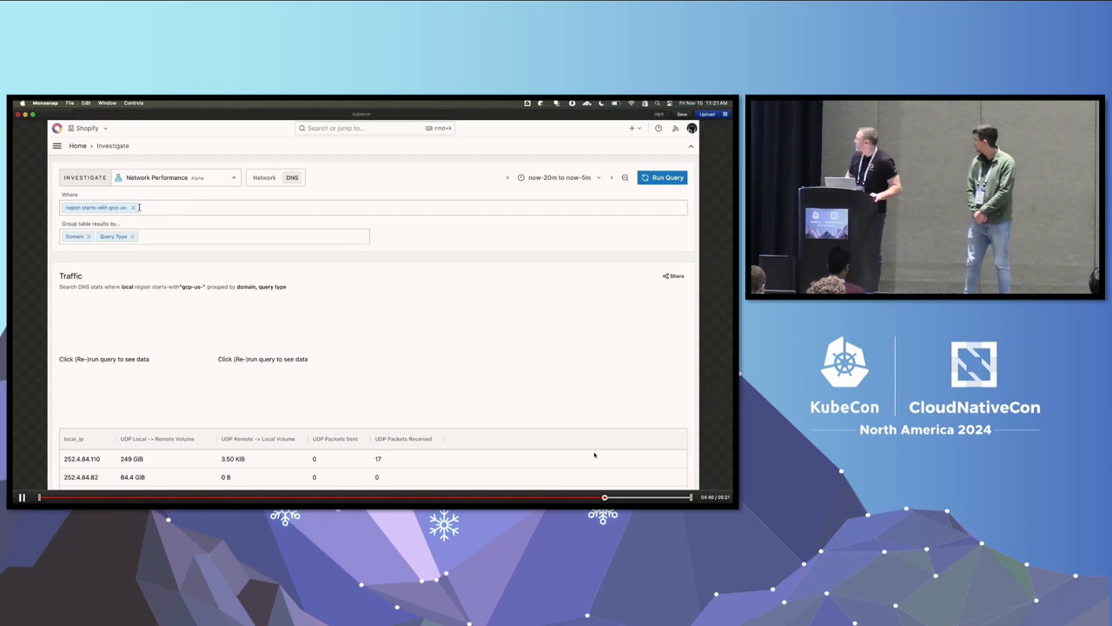
click(172, 209)
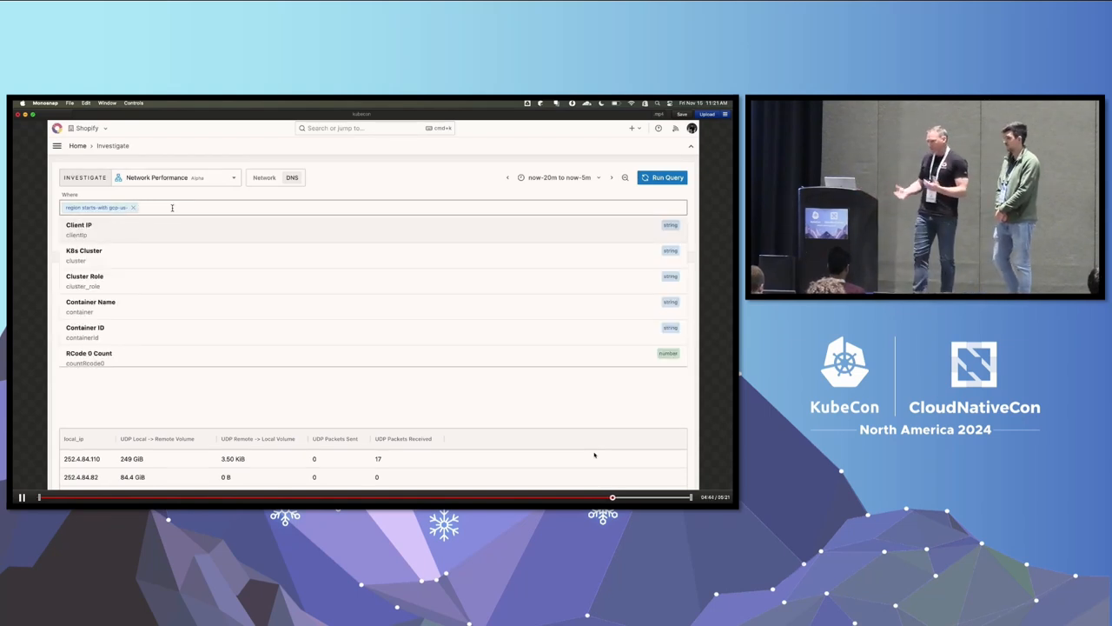
text(cluster_role star)
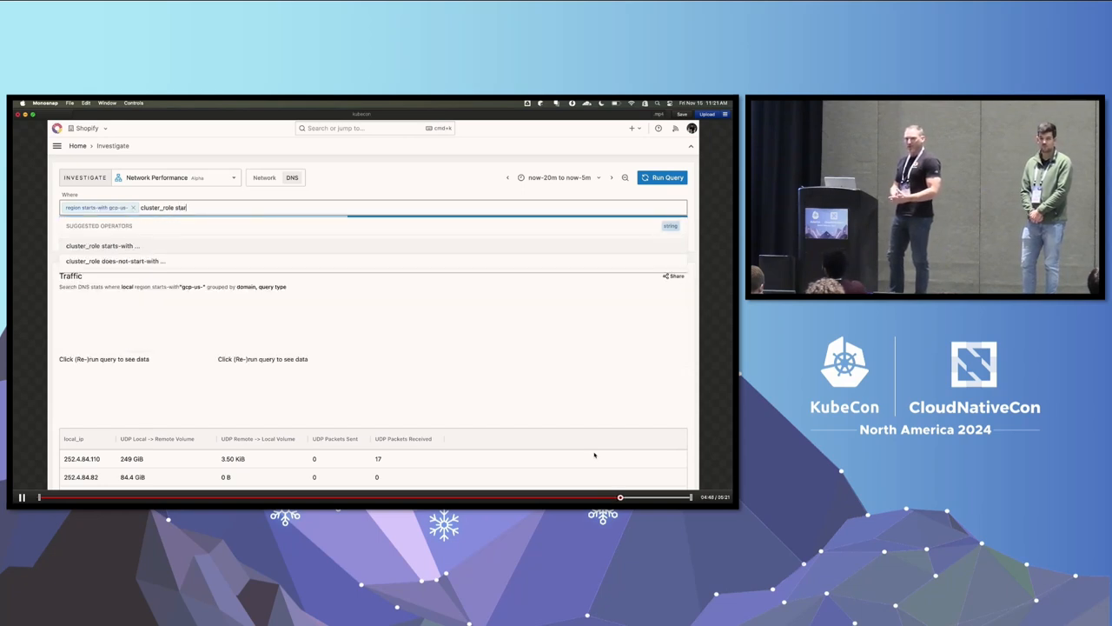
text(p)
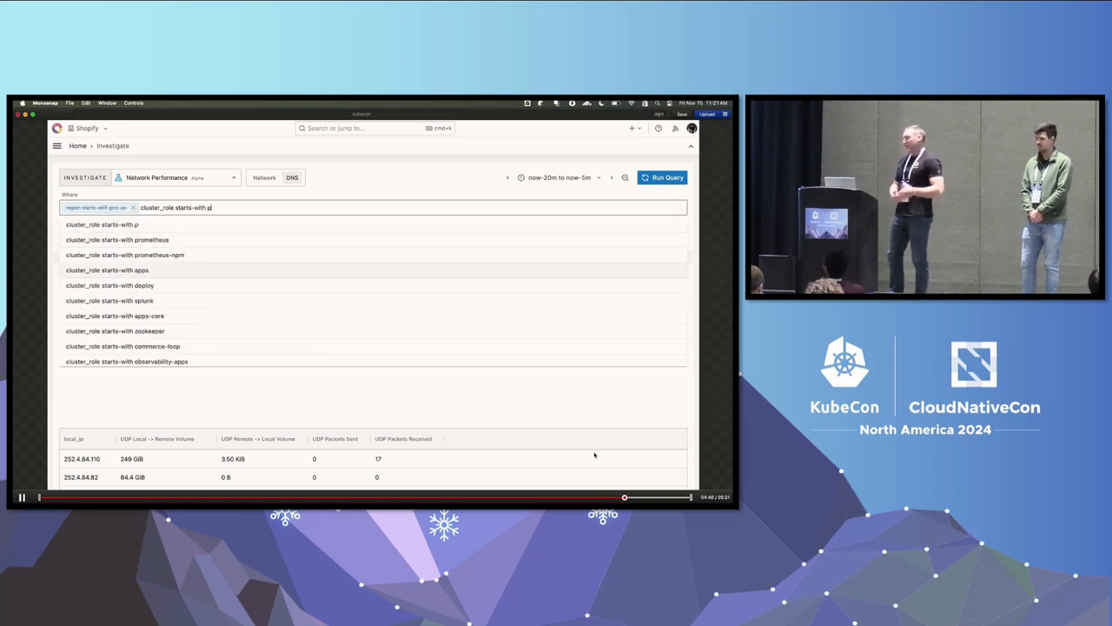
text(rometh)
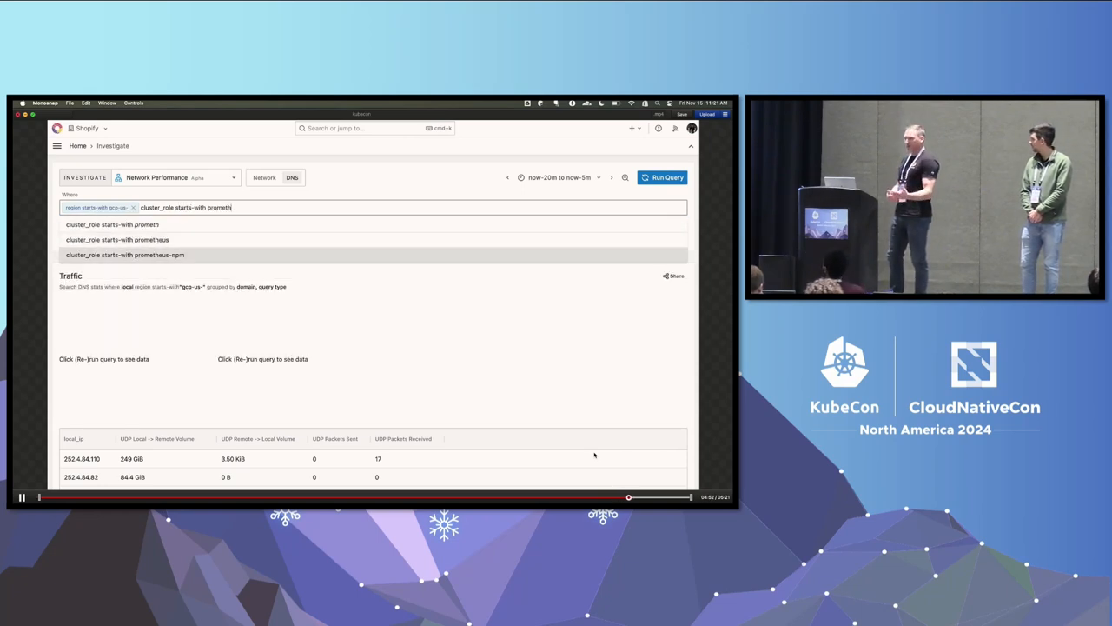
click(118, 240)
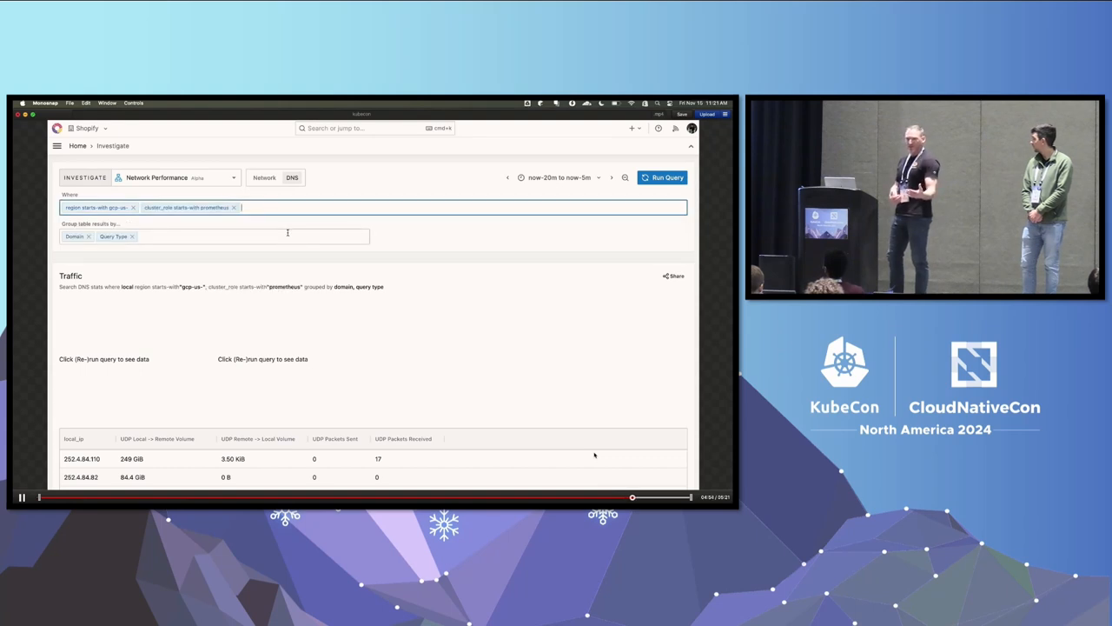
click(667, 177)
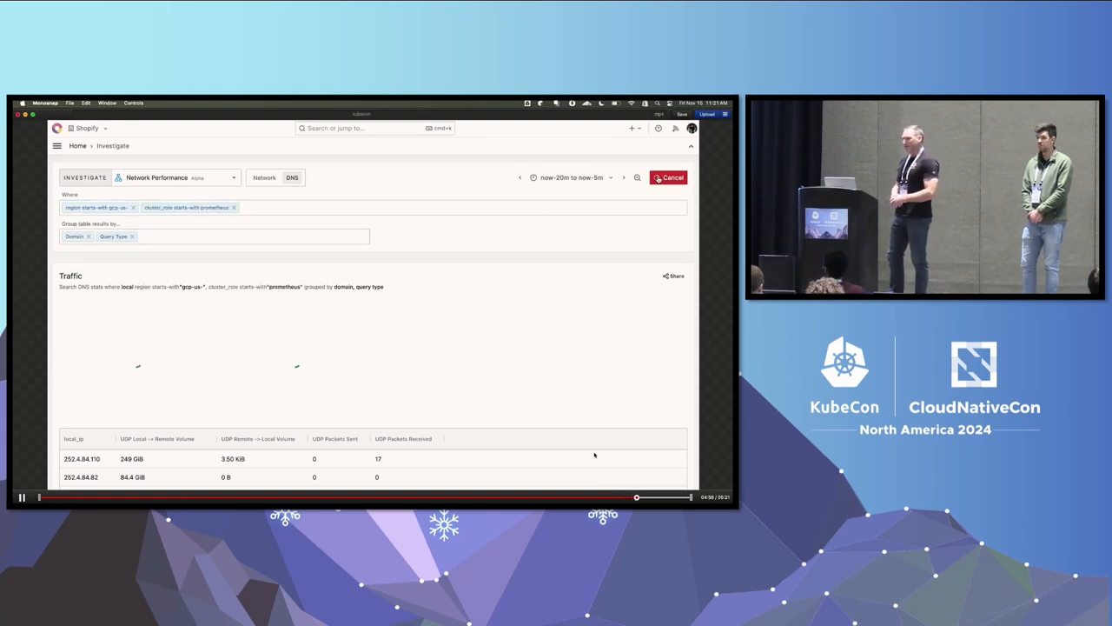
- Load the DNS Results chart and domain table for prometheus clusters
click(669, 178)
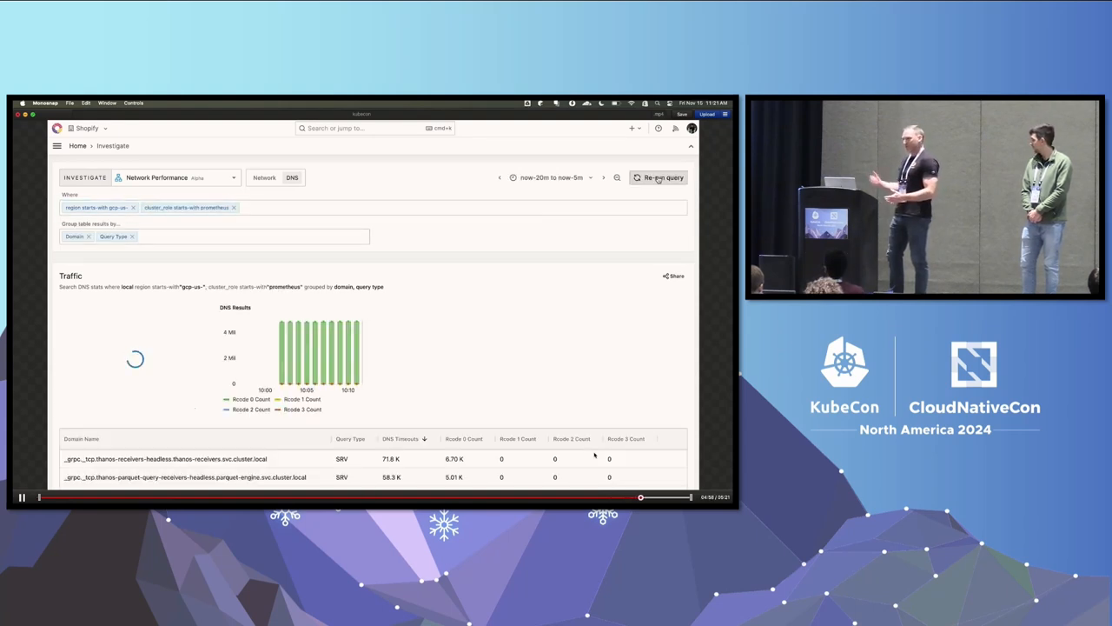
click(664, 177)
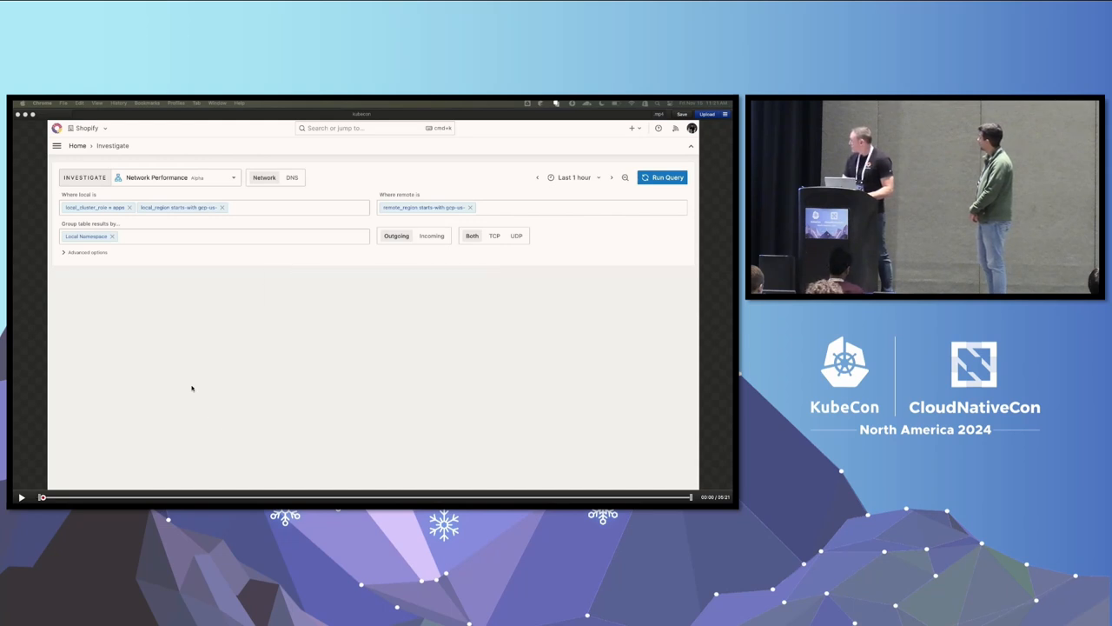
mouse_move(35, 358)
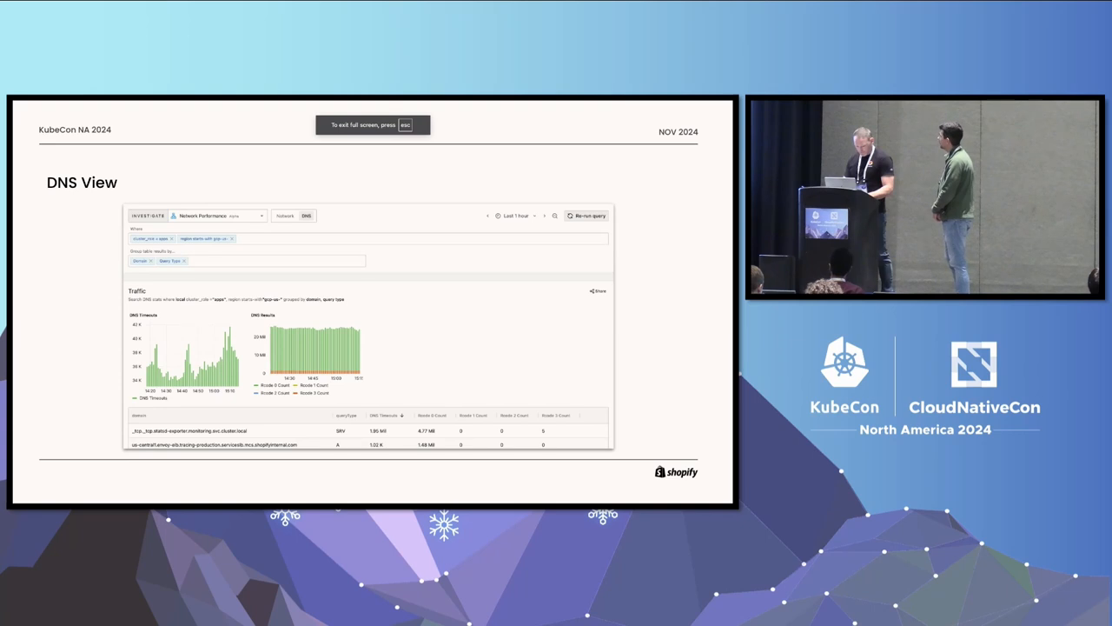
- Advance the deck from the DNS View slide to the Limitations slide
key(right)
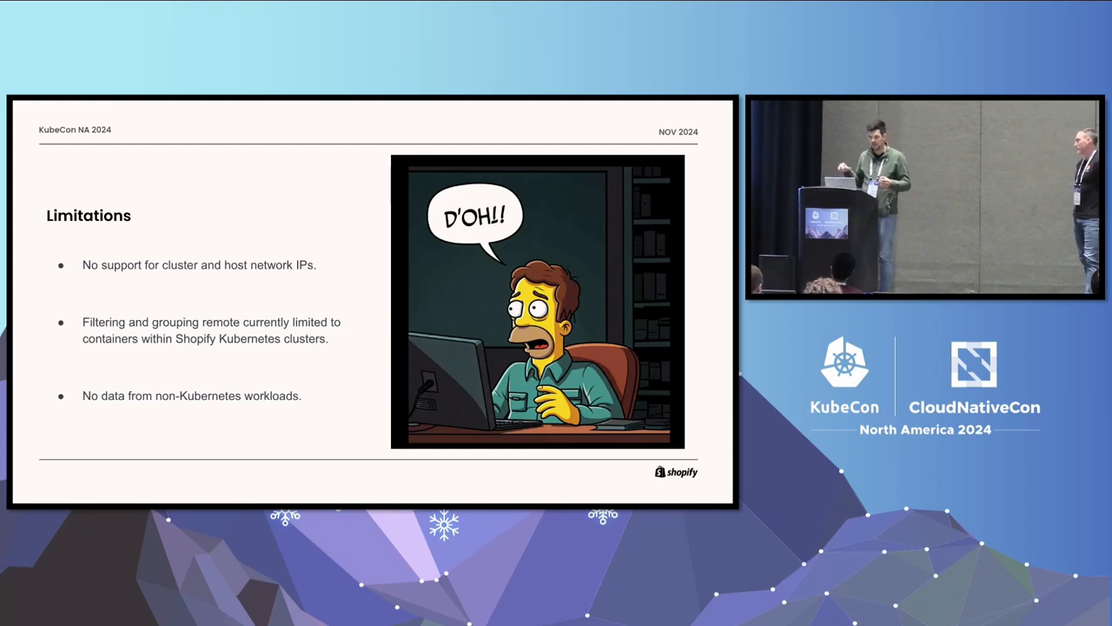
- Advance past the Questions slide to the closing Feedback slide with its QR code
key(right)
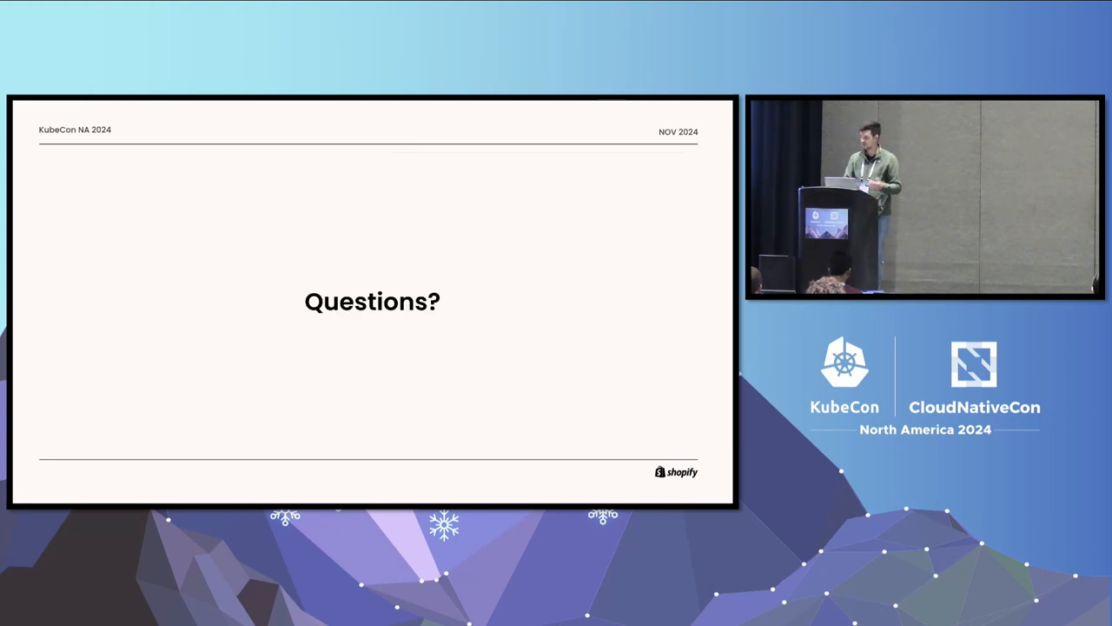
key(right)
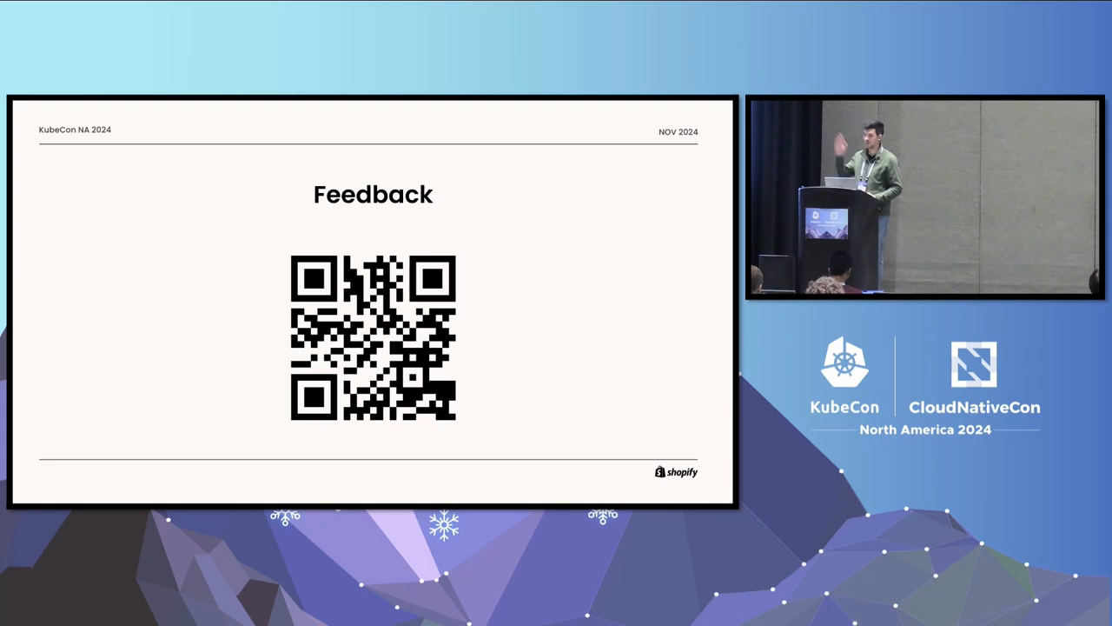